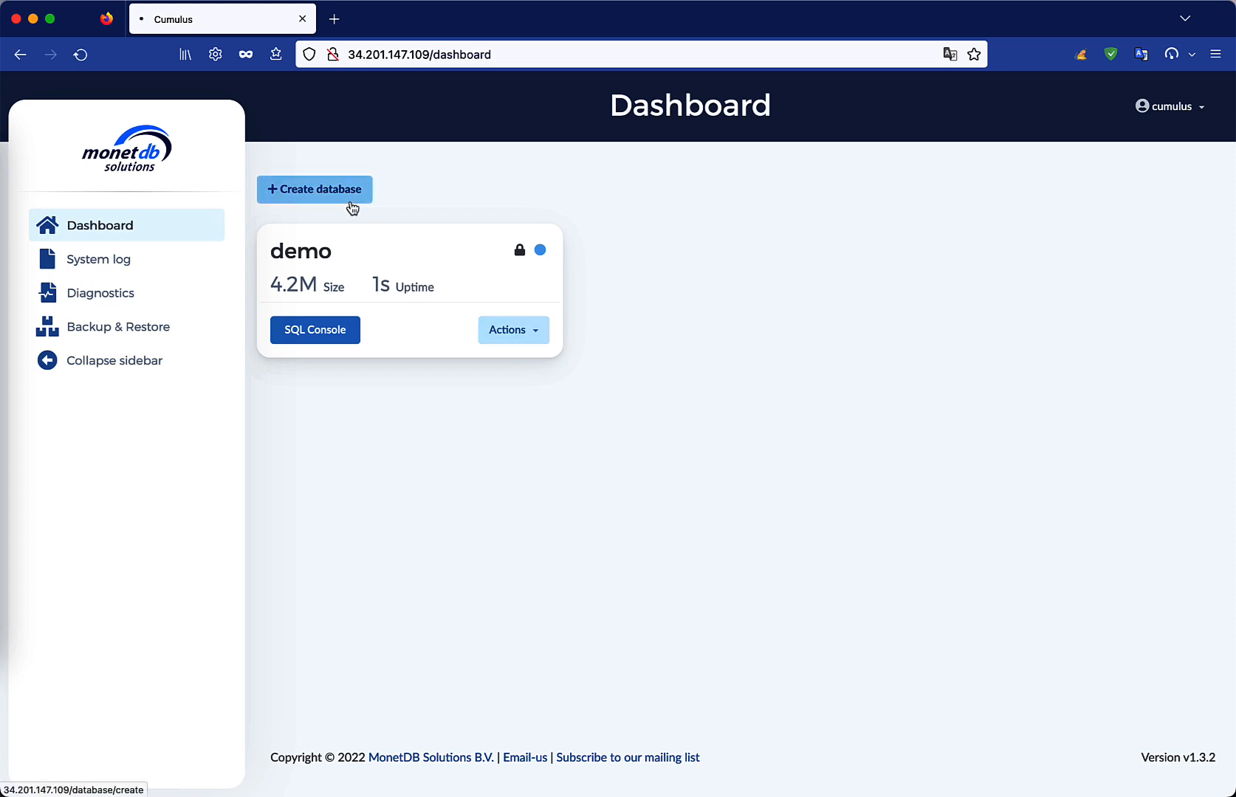
# Create a database named 'test' protected by a password.
pyautogui.click(313, 189)
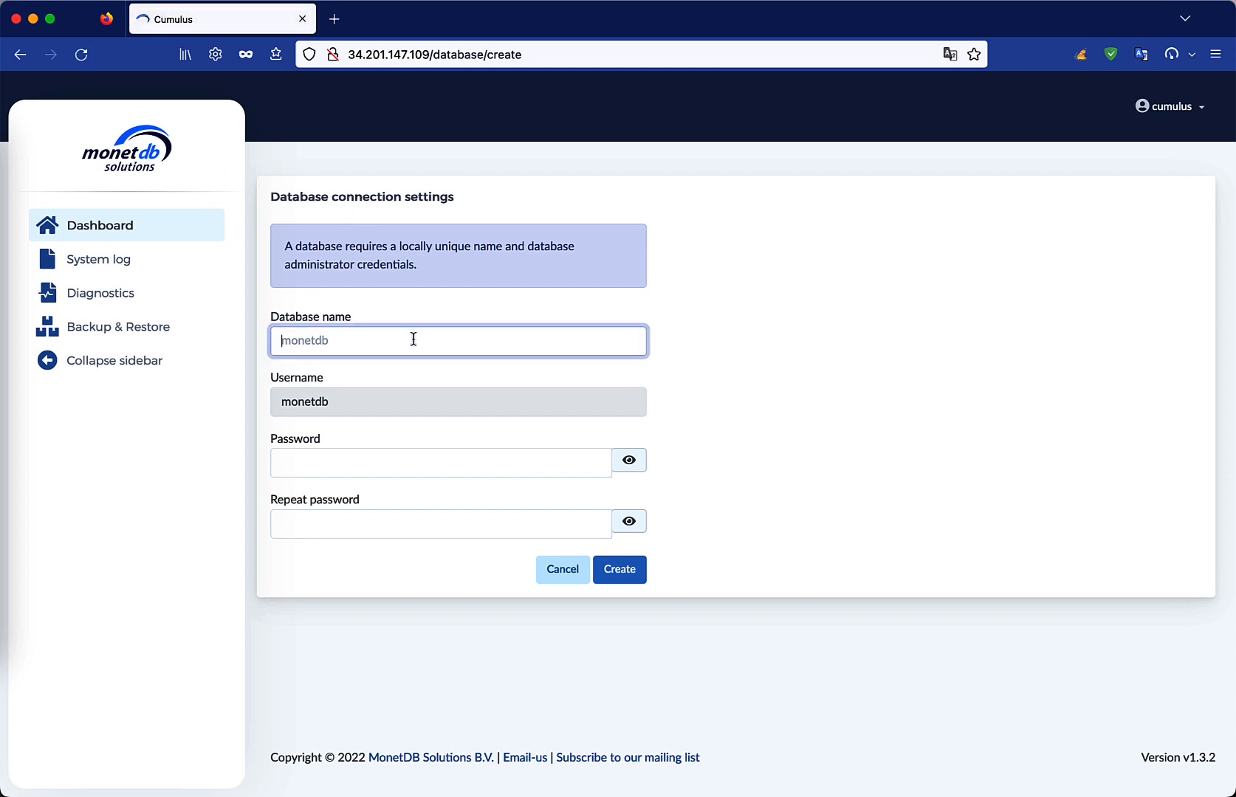
pyautogui.write('test')
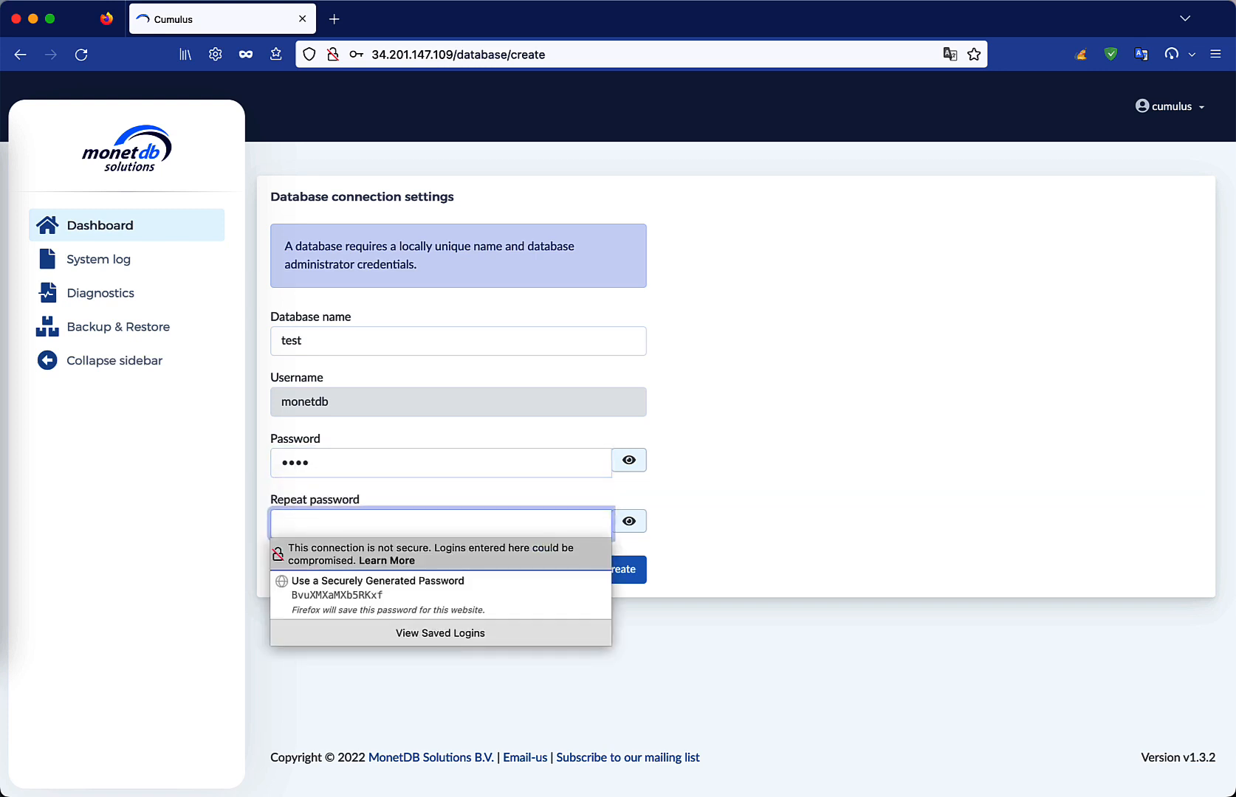
pyautogui.write('••••')
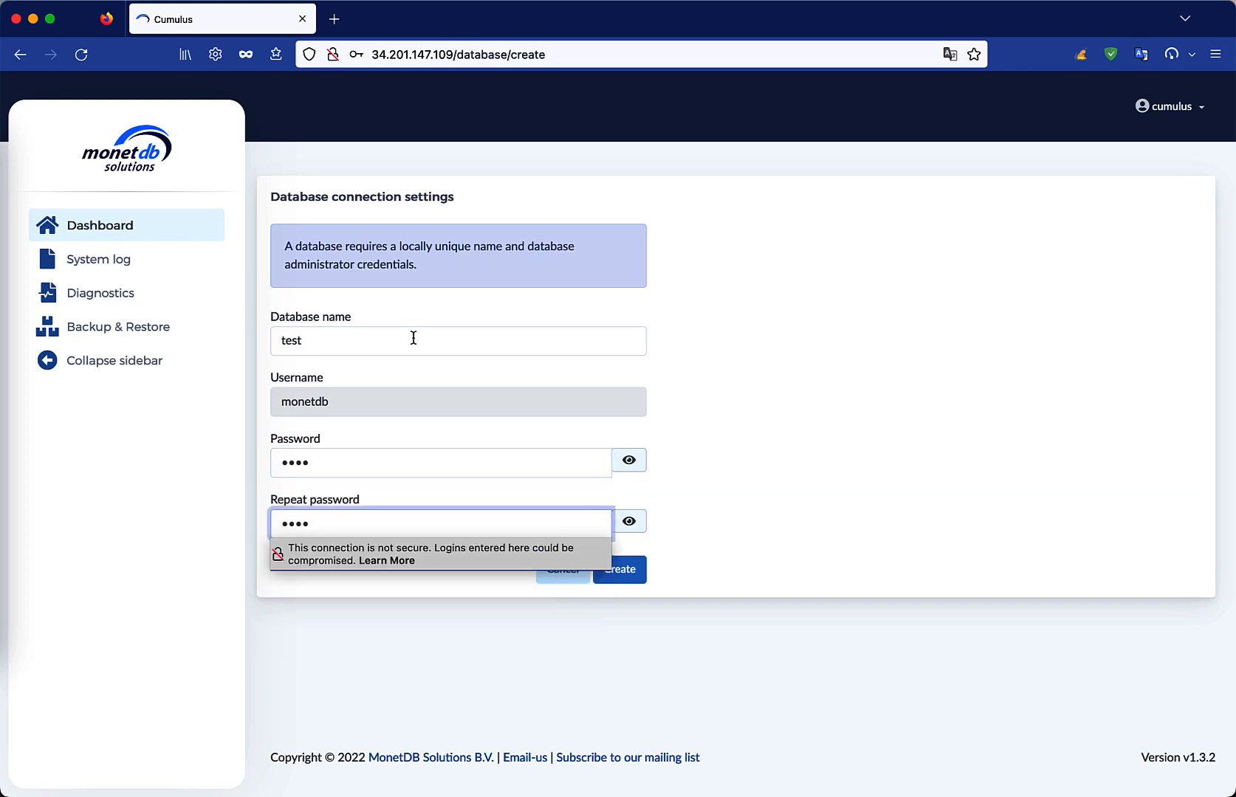
pyautogui.click(621, 570)
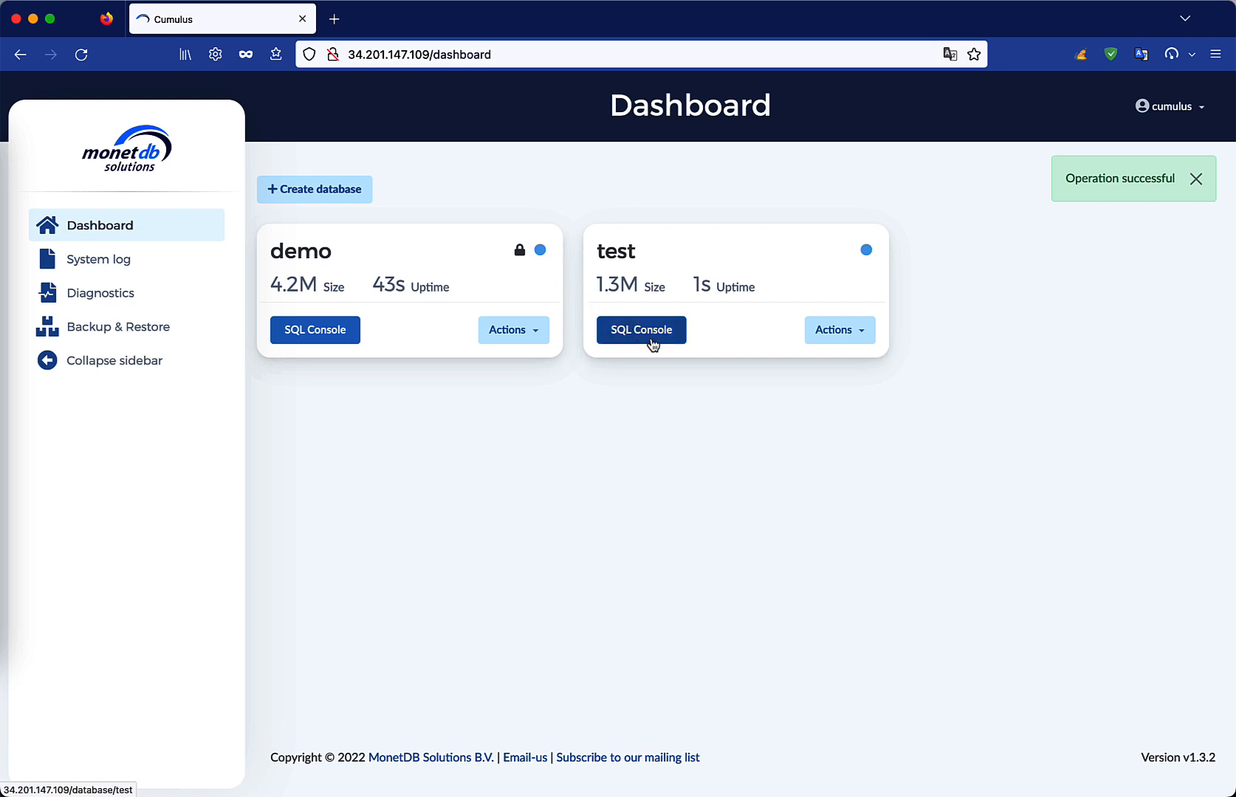
# Open the test database's SQL console and review its existing schemas.
pyautogui.click(641, 329)
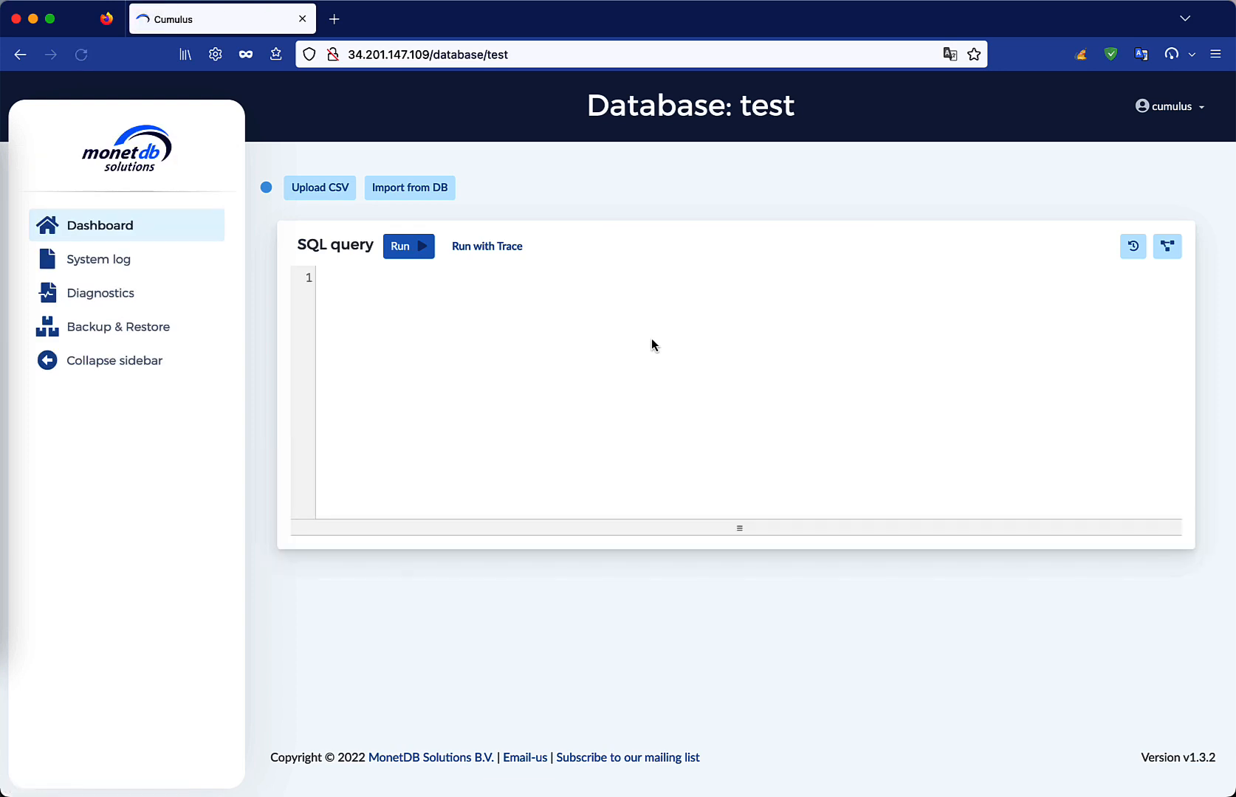
pyautogui.click(1167, 246)
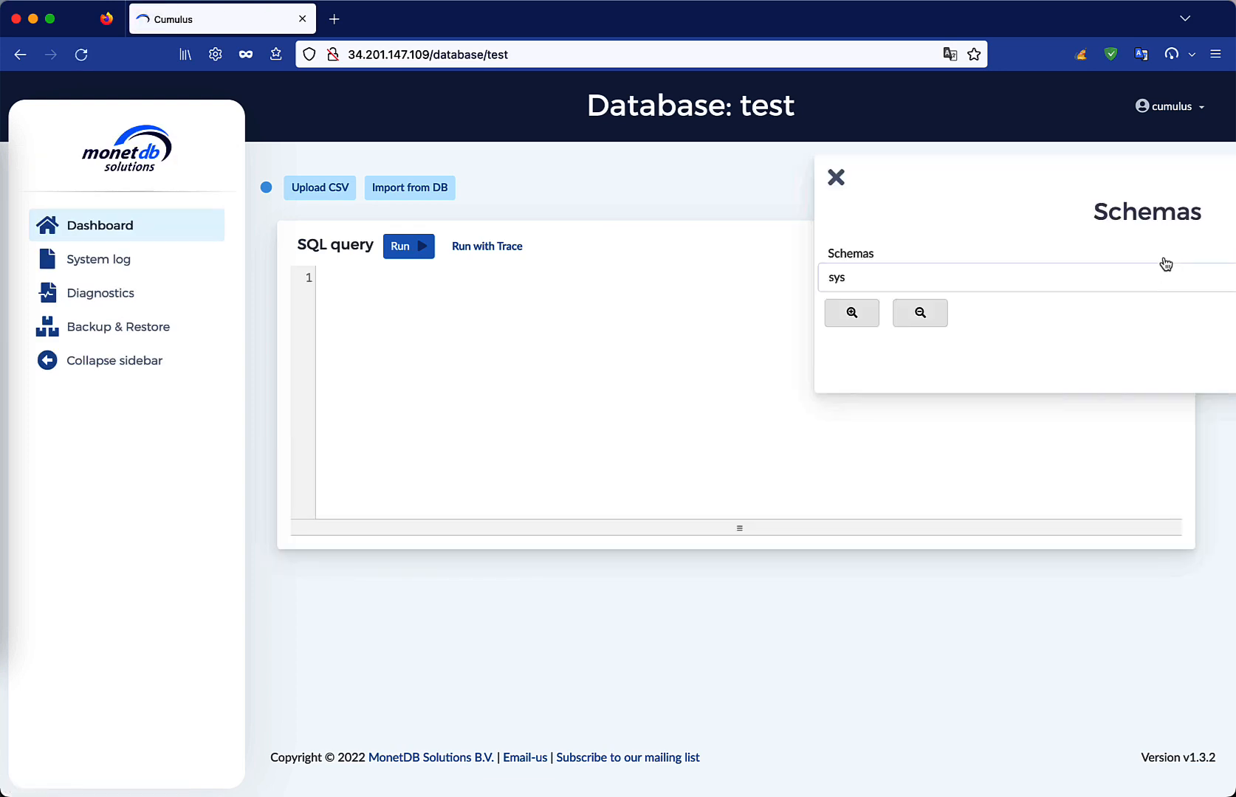
pyautogui.click(902, 276)
pyautogui.write('C')
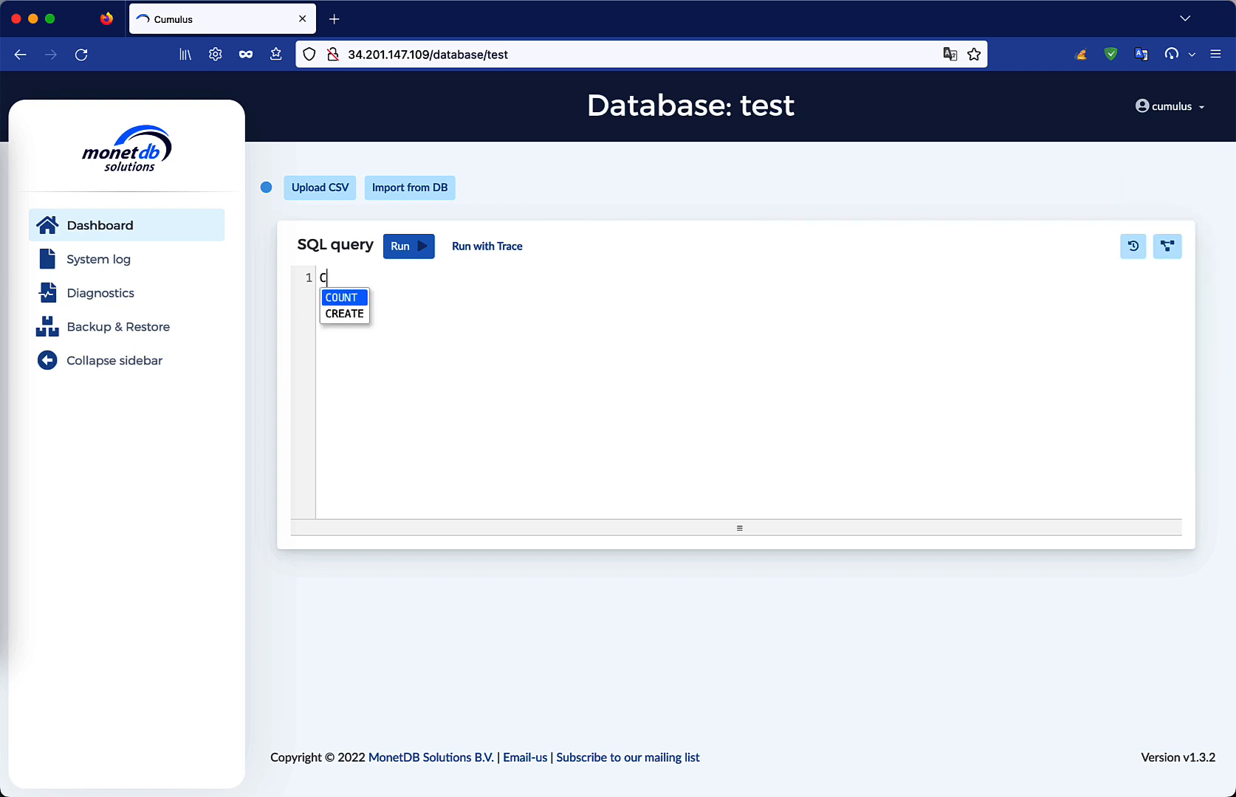
# Run CREATE SCHEMA test; and confirm the test schema now appears in the list.
pyautogui.write('REATE SCHEMA')
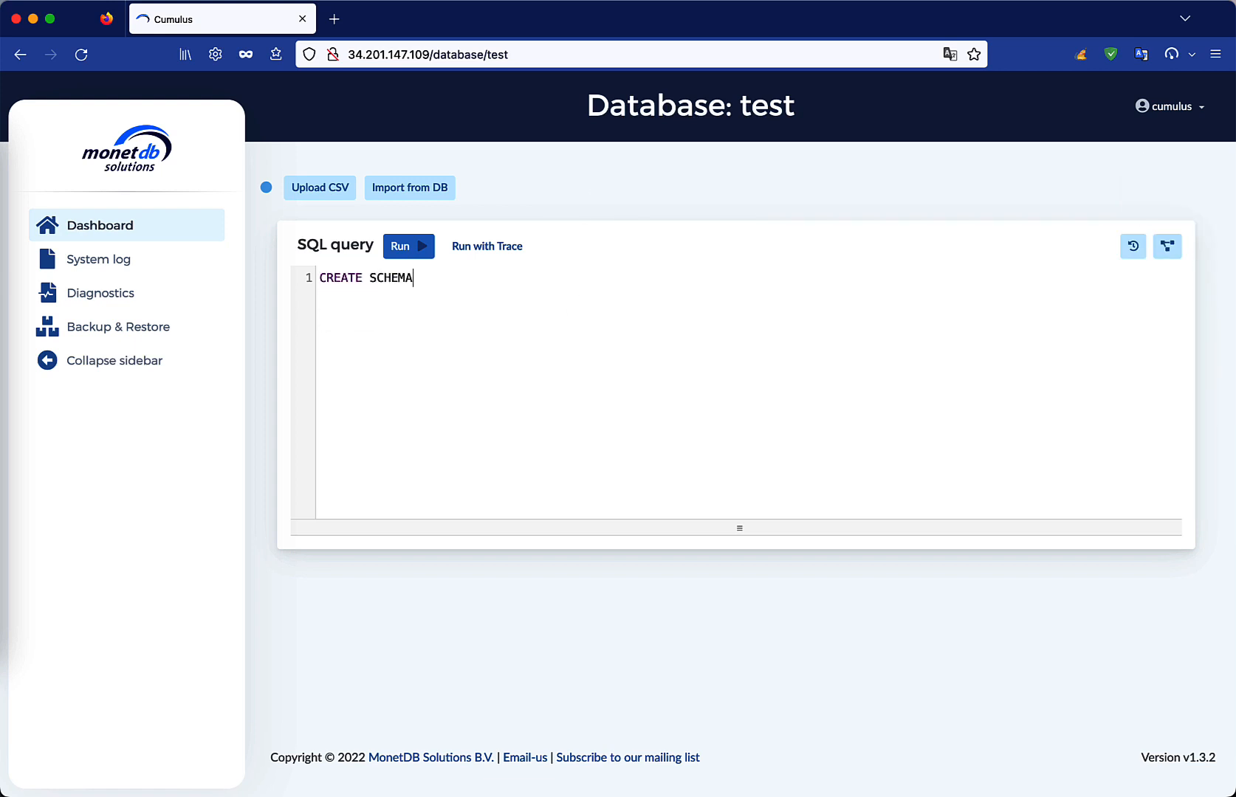
pyautogui.write('test;')
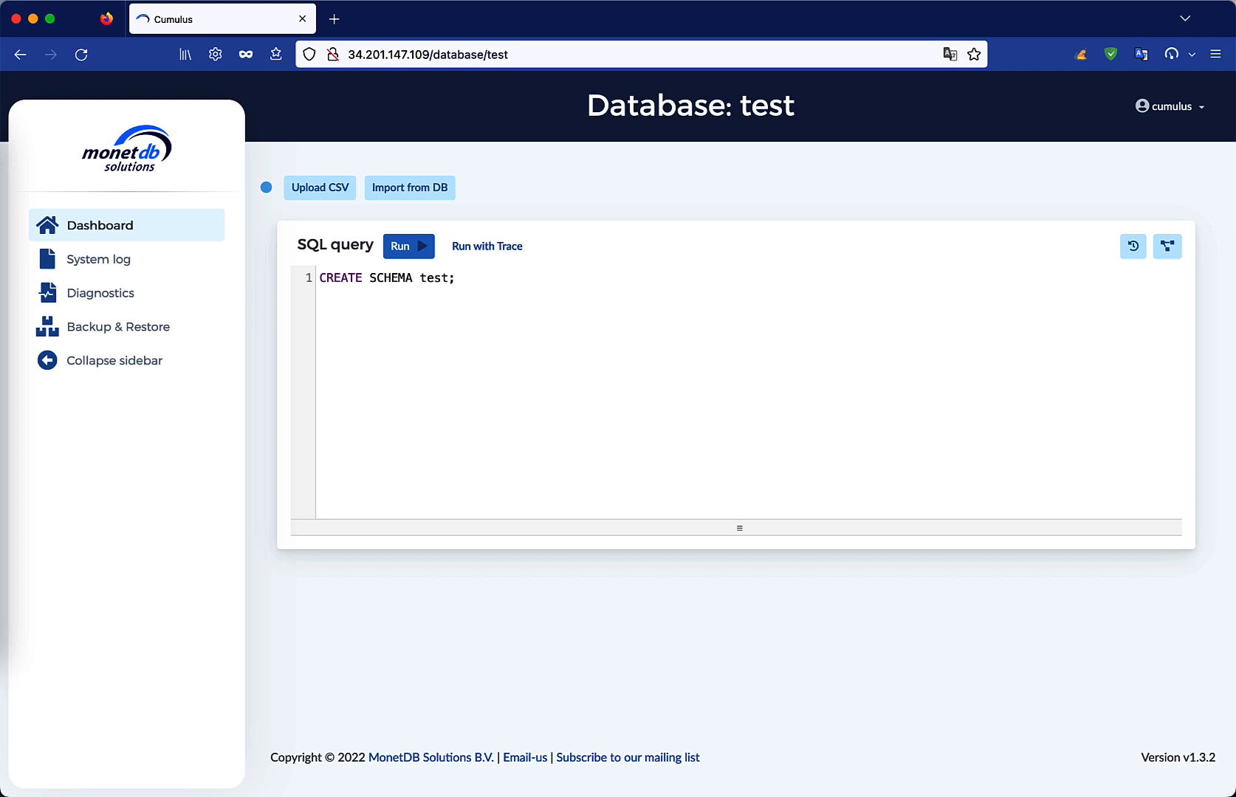
pyautogui.click(409, 246)
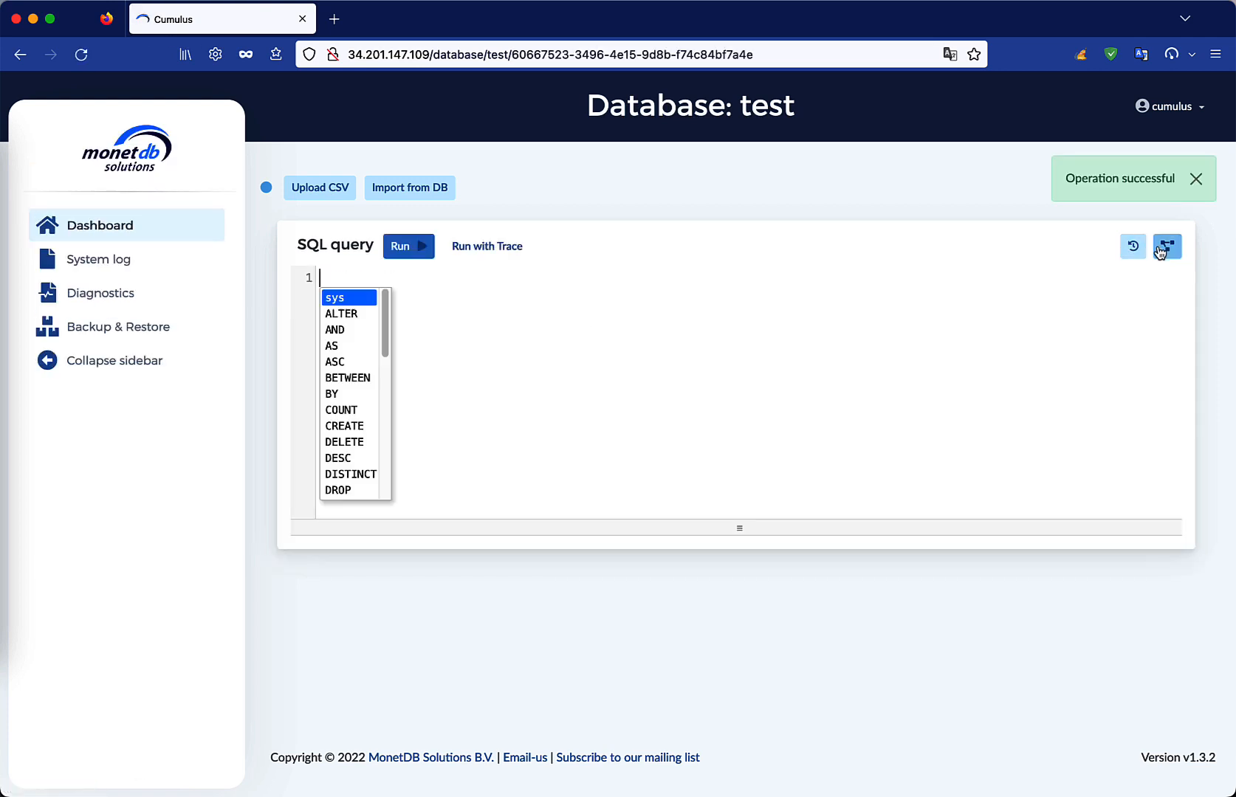
pyautogui.click(1168, 247)
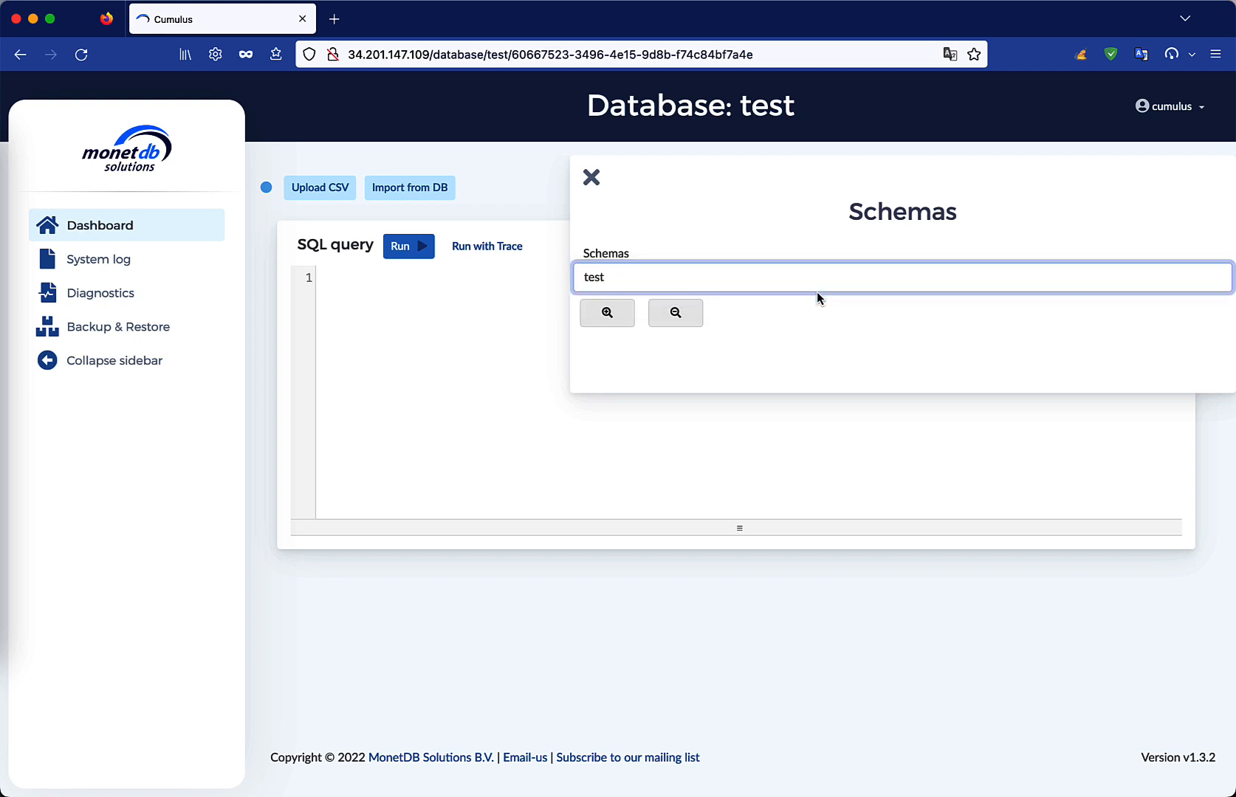
pyautogui.click(590, 176)
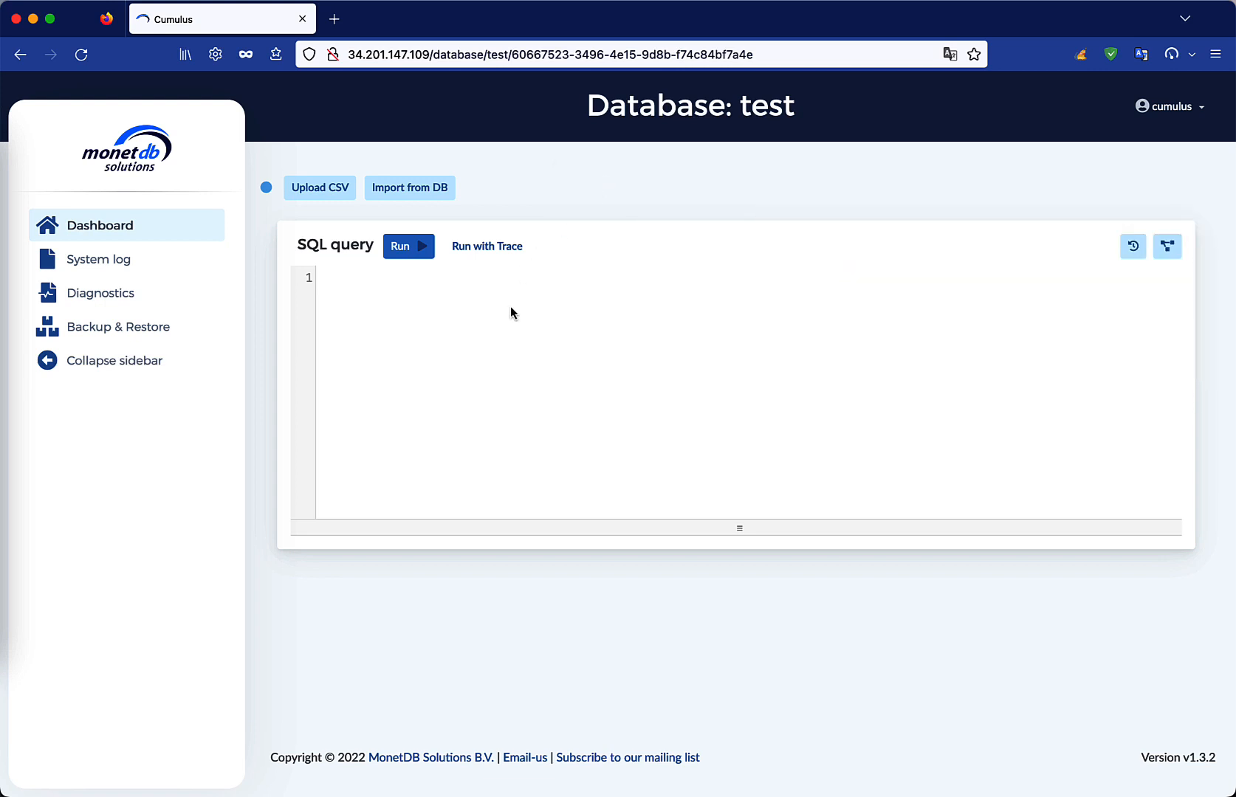
# Run CREATE TABLE test.squirrels and check its columns, such as longt, lat and unique_squirrel_id.
pyautogui.write('CREATE TABLE test.squirrels (')
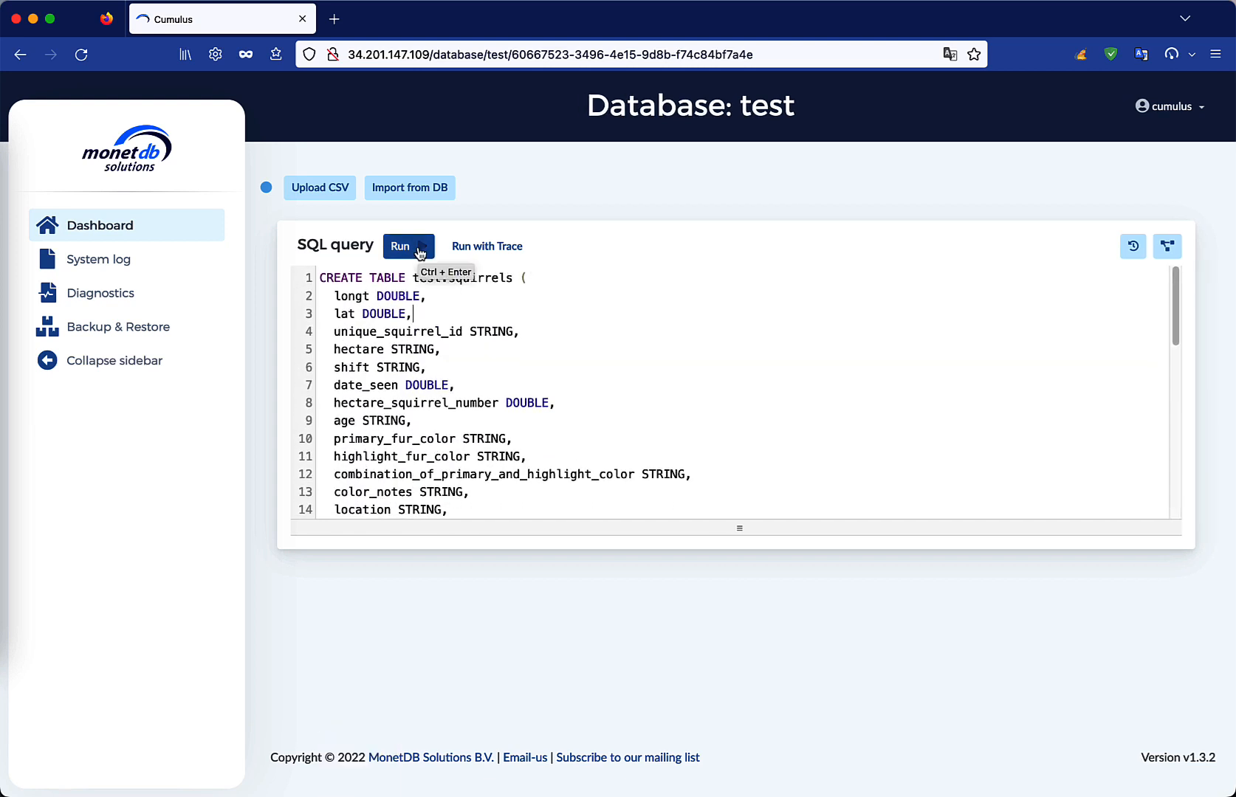
pyautogui.click(408, 246)
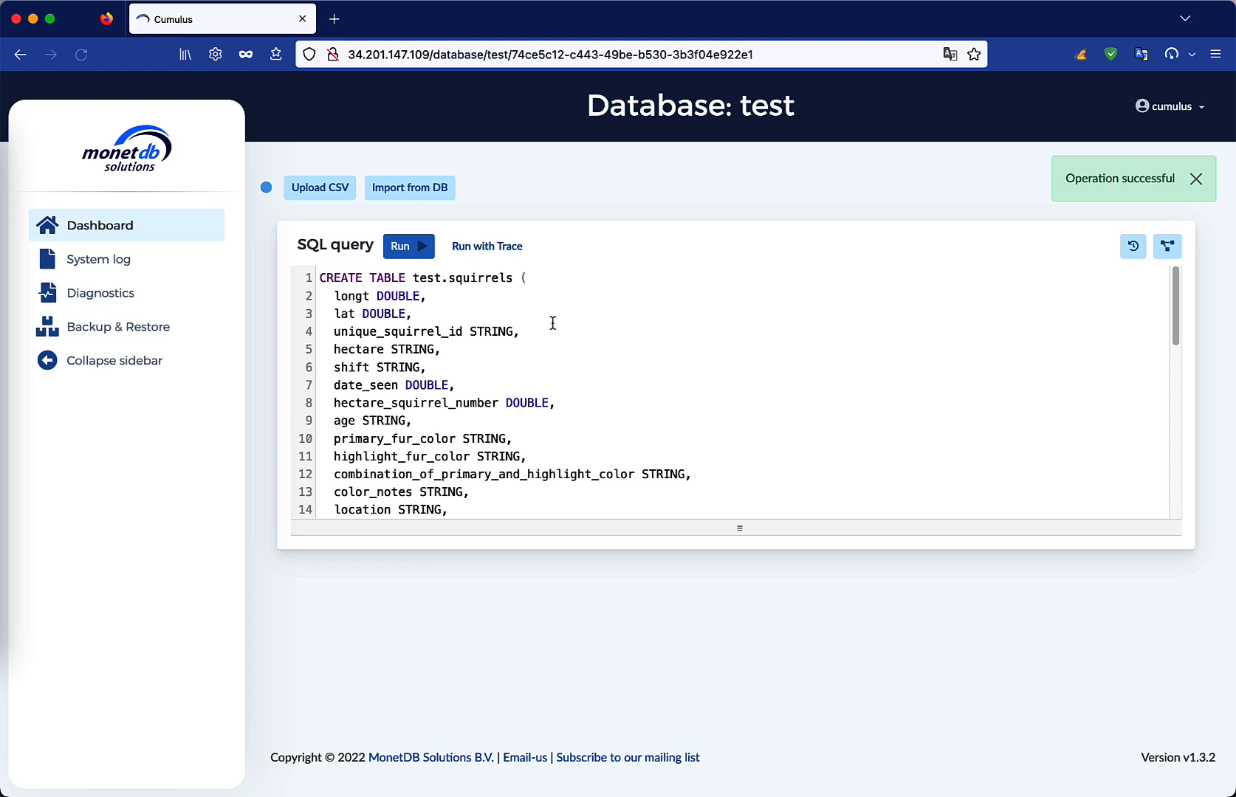
pyautogui.click(1167, 246)
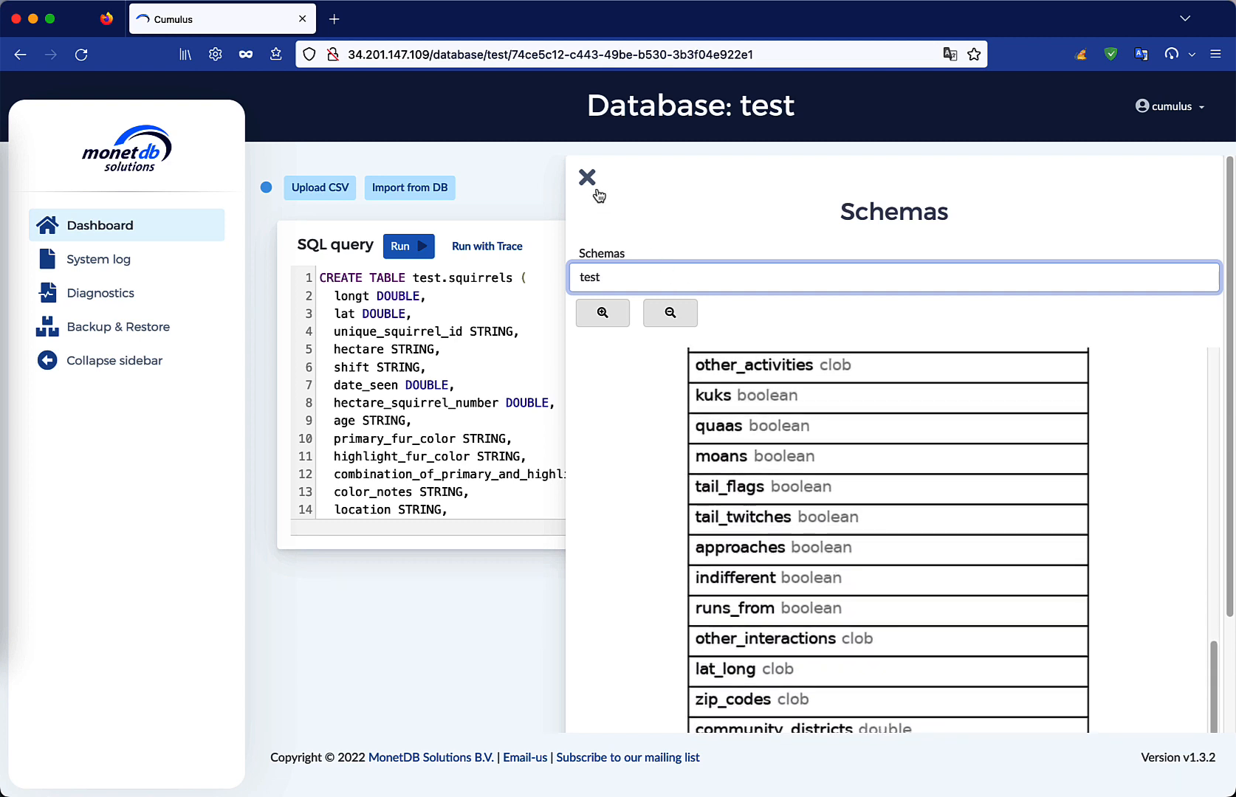
pyautogui.click(587, 177)
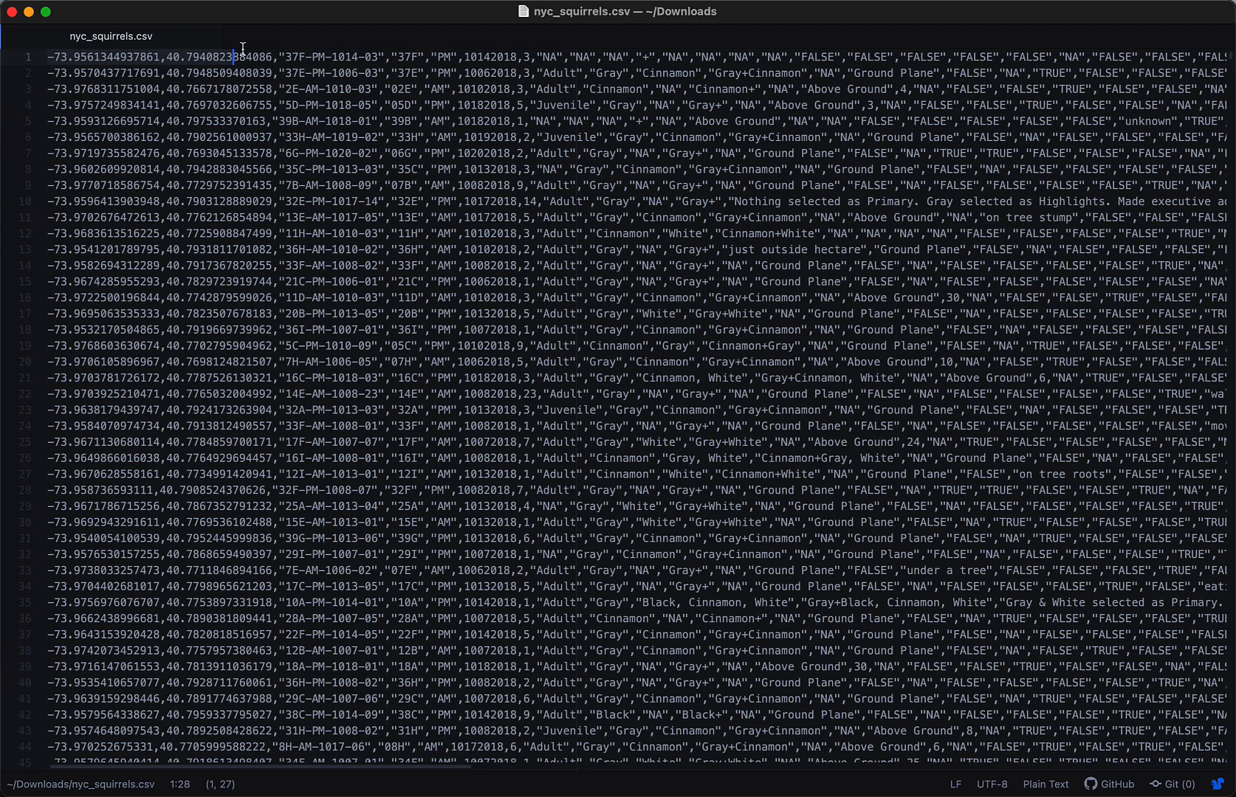
# Switch to Atom to look over the raw records in nyc_squirrels.csv.
pyautogui.click(426, 72)
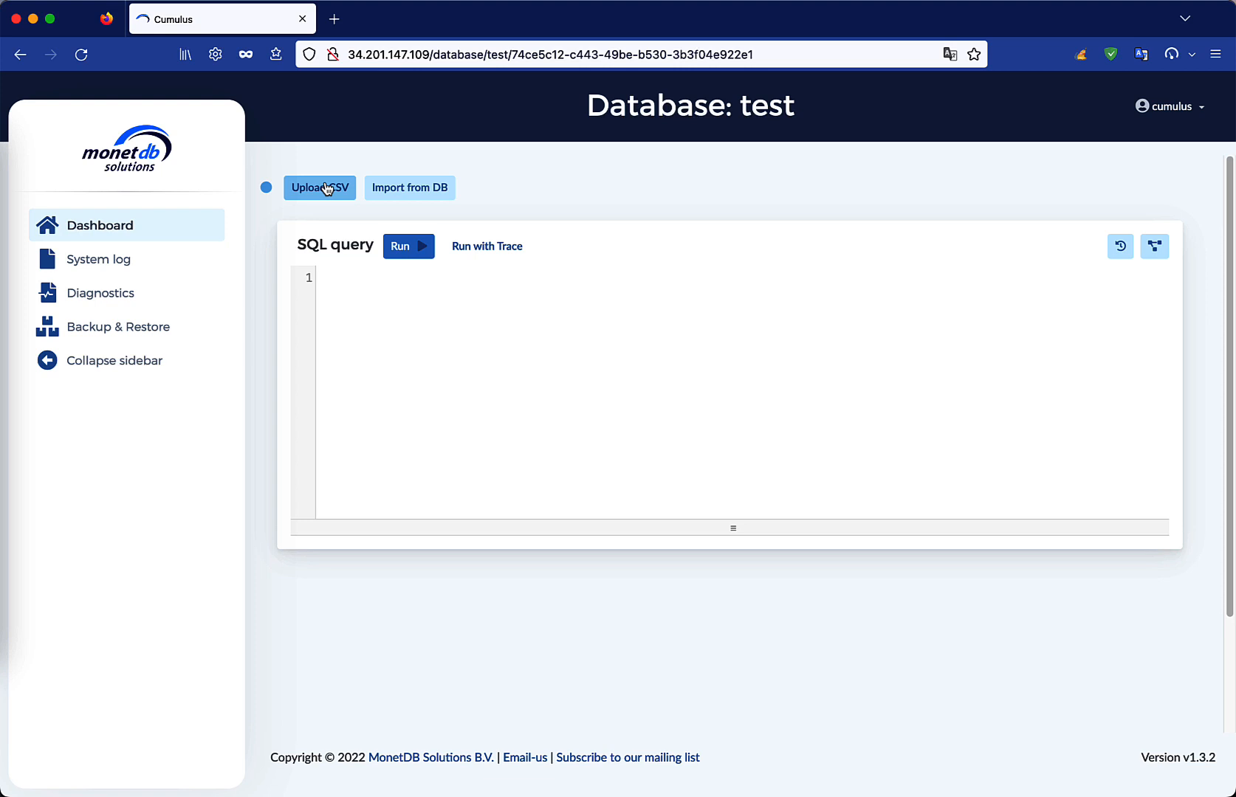
# Upload nyc_squirrels.csv with schema test and table squirrels as the target.
pyautogui.click(319, 187)
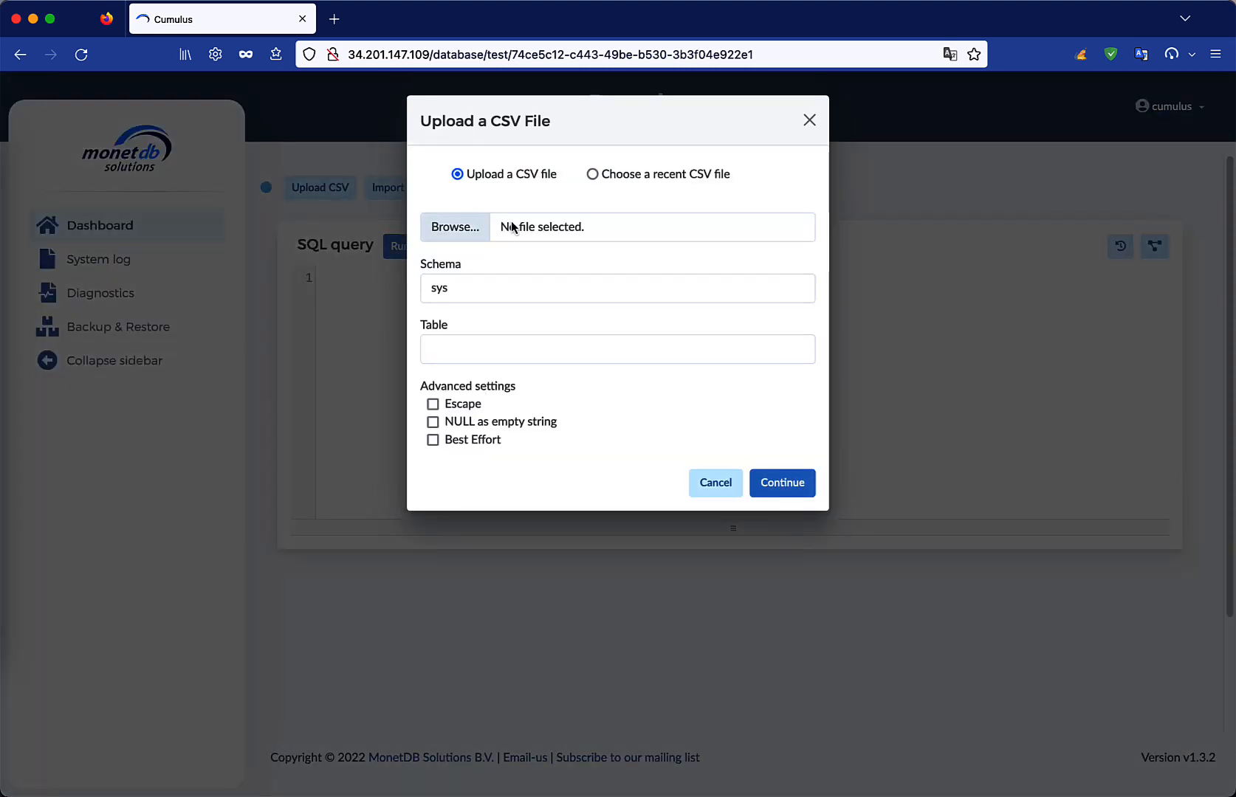
pyautogui.click(455, 227)
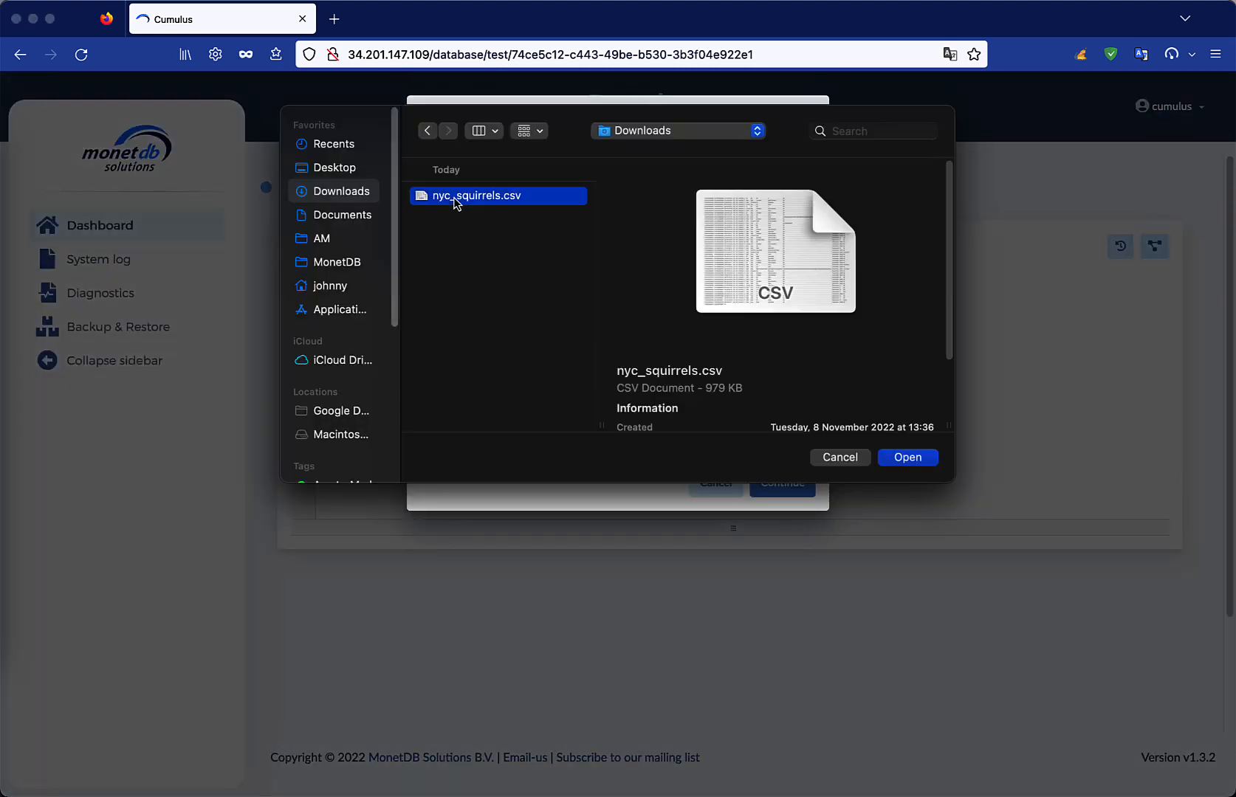
pyautogui.click(907, 457)
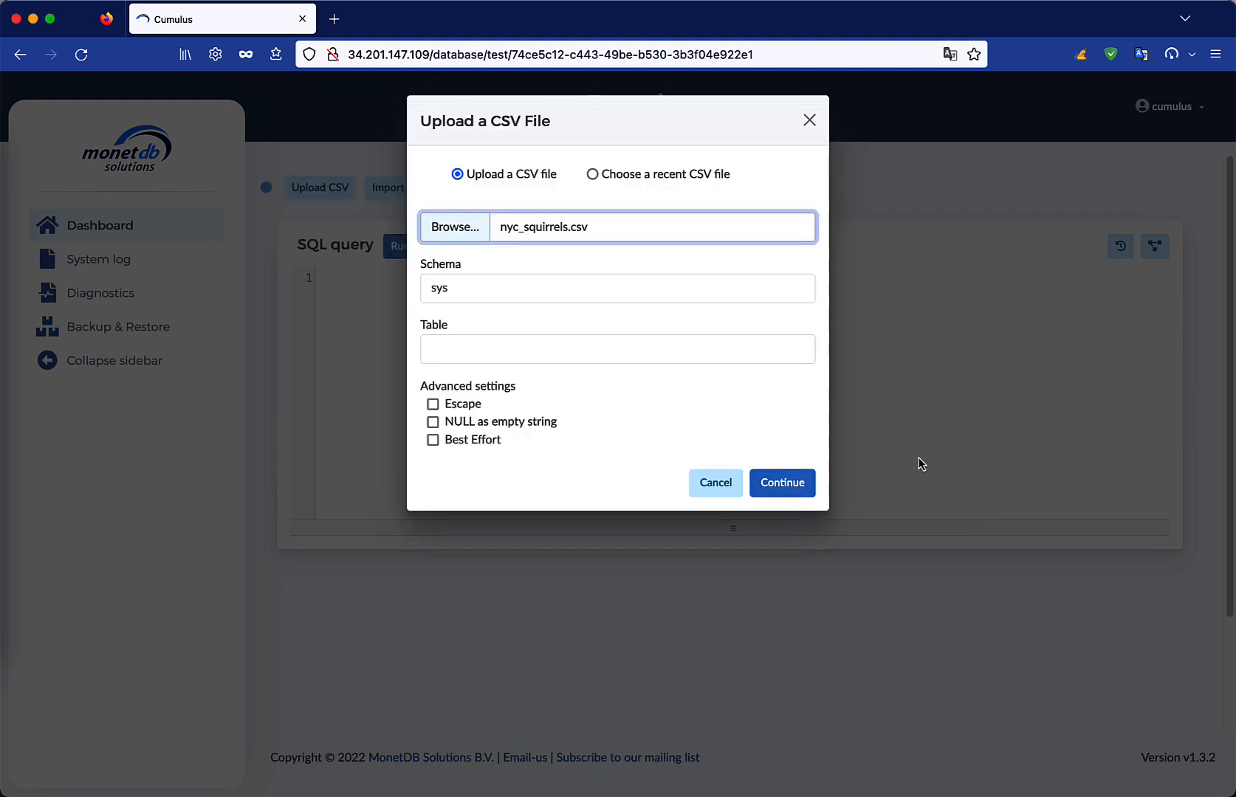
pyautogui.click(617, 288)
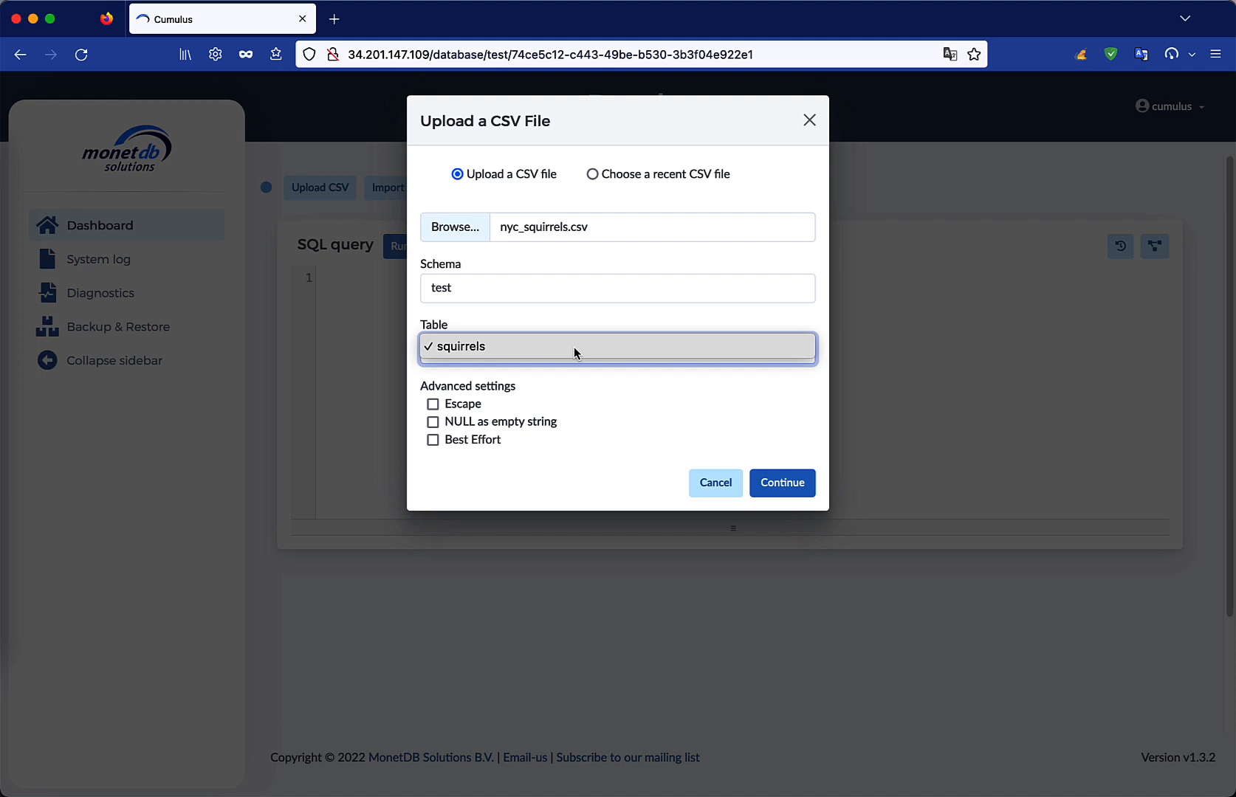
pyautogui.click(781, 482)
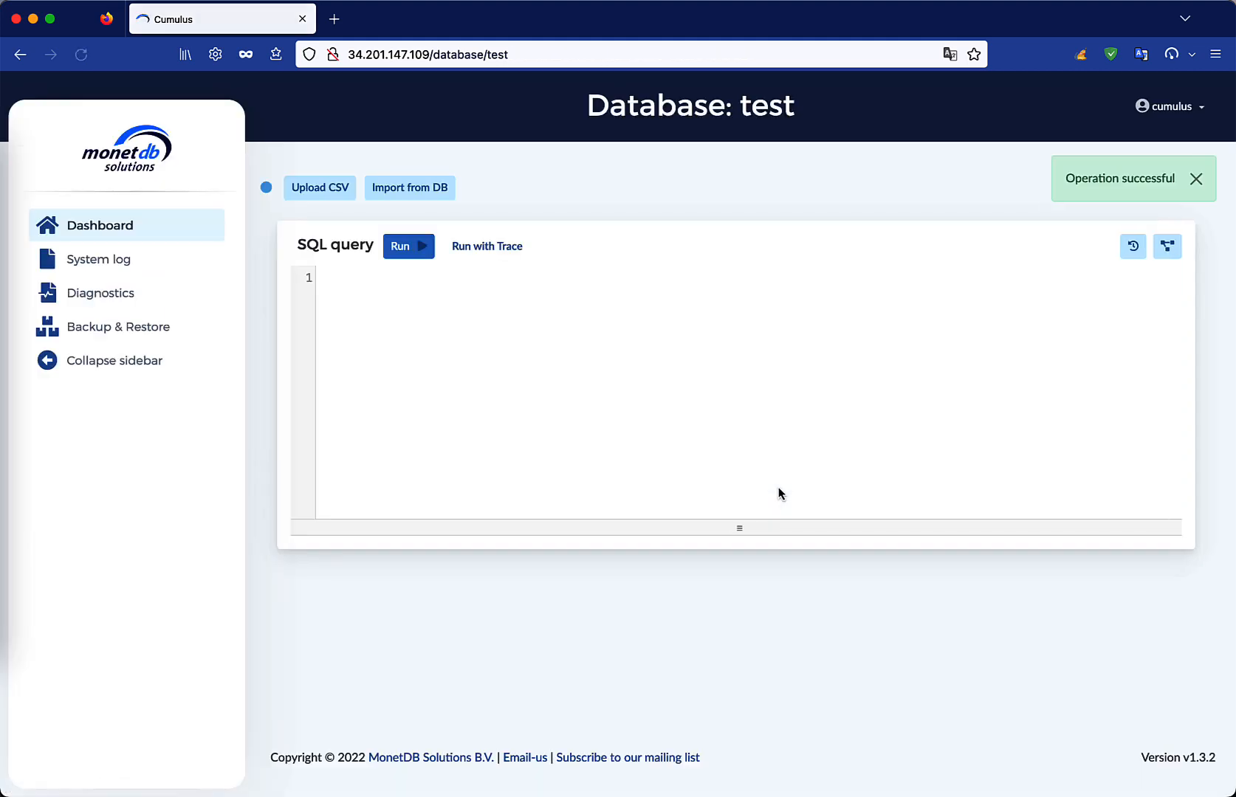
# Query test.squirrels for running=false, browse the 2291 rows and download them.
pyautogui.write('S')
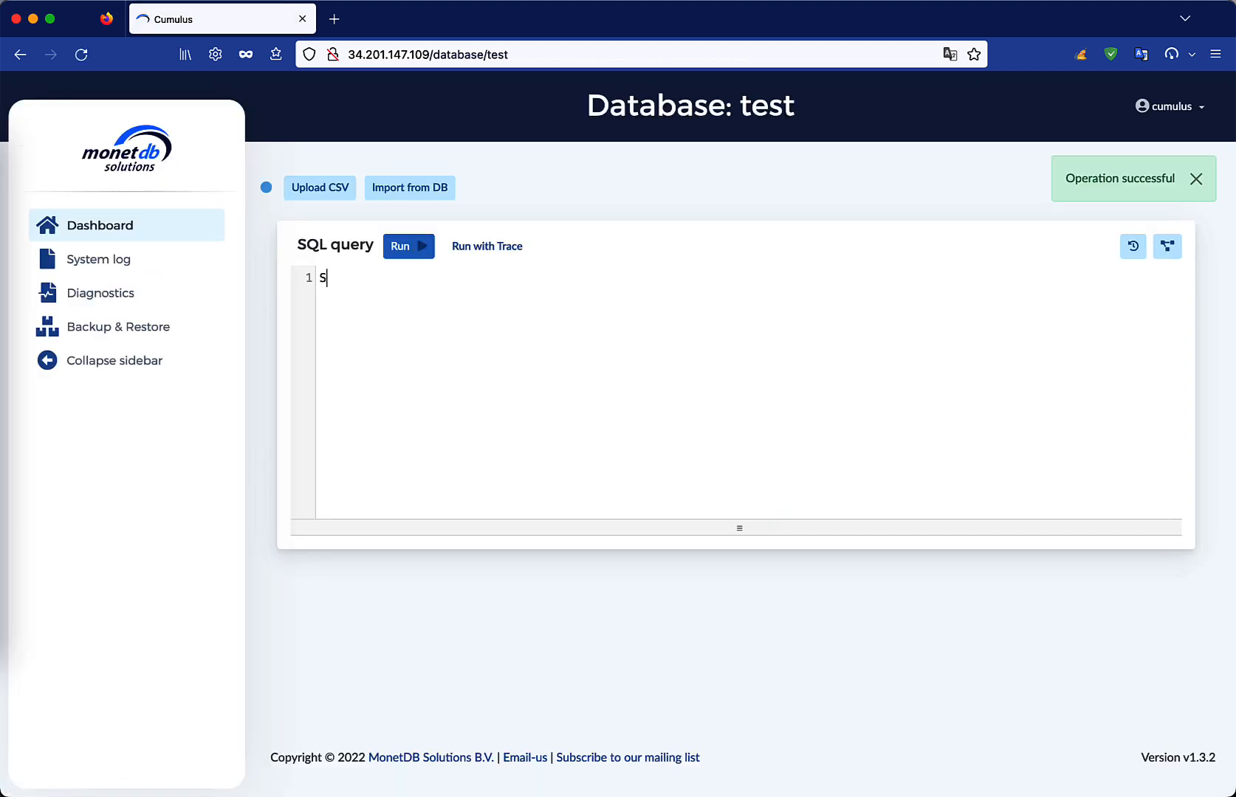
pyautogui.write('ELECT * FR')
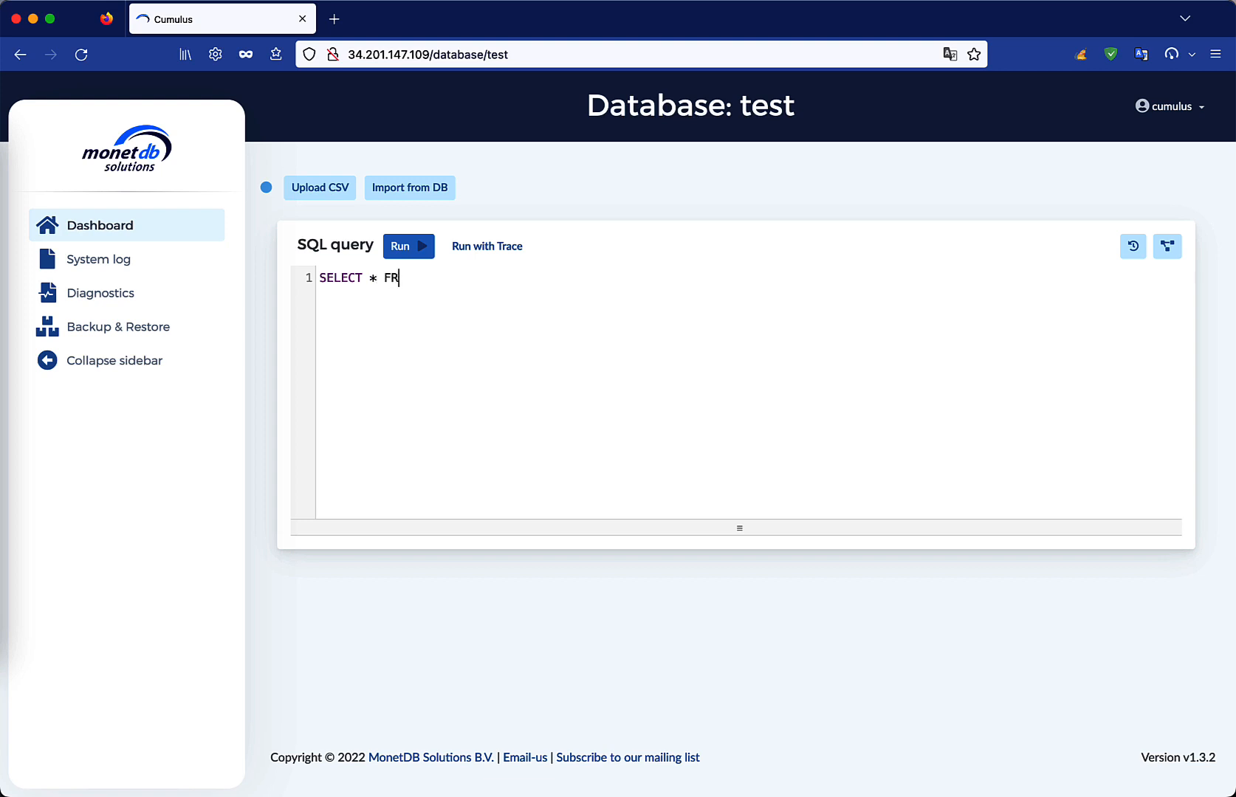
pyautogui.write('OM test.')
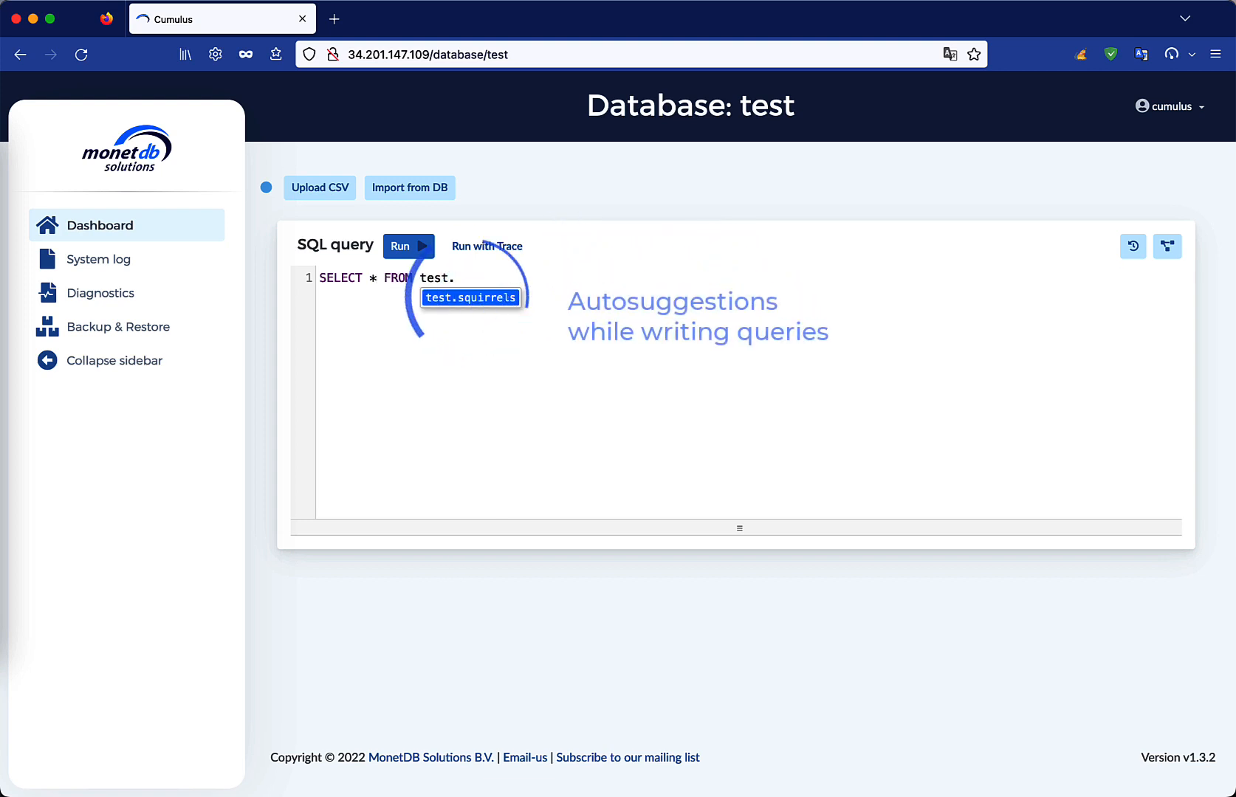
pyautogui.click(404, 246)
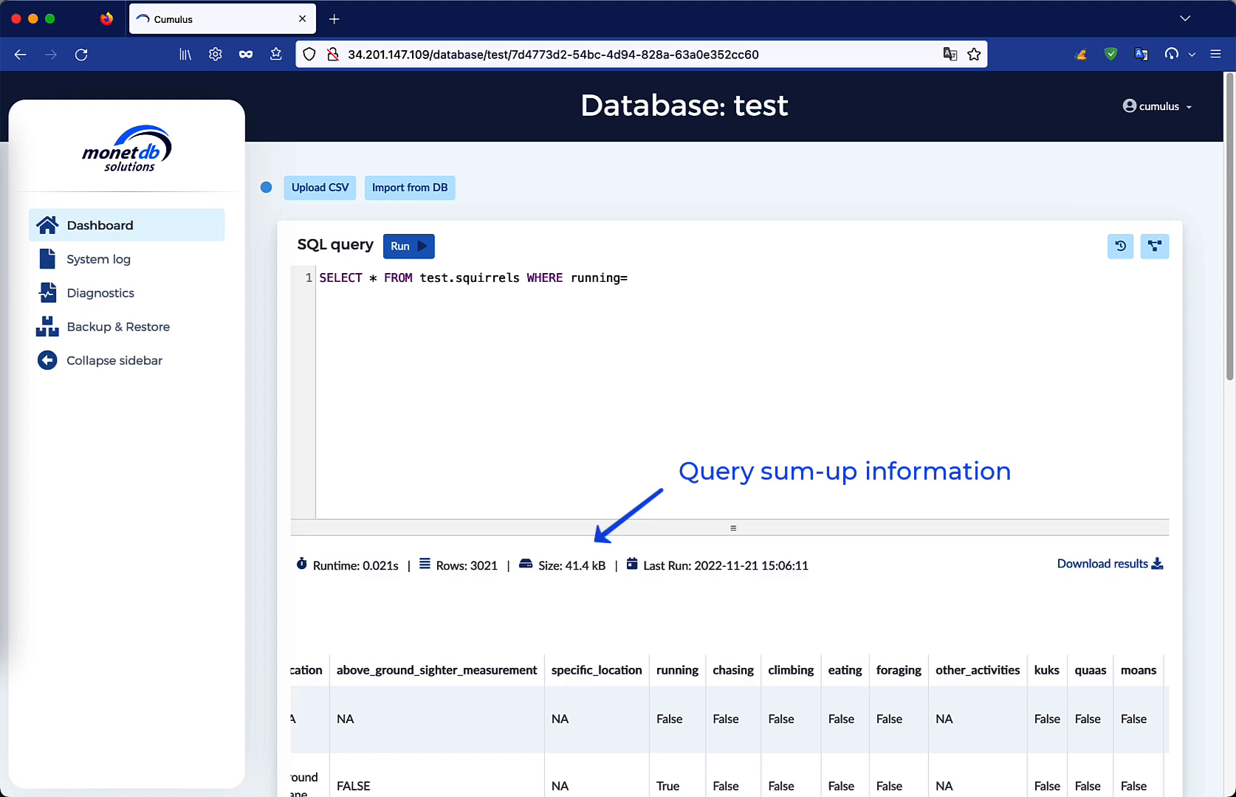
pyautogui.click(409, 246)
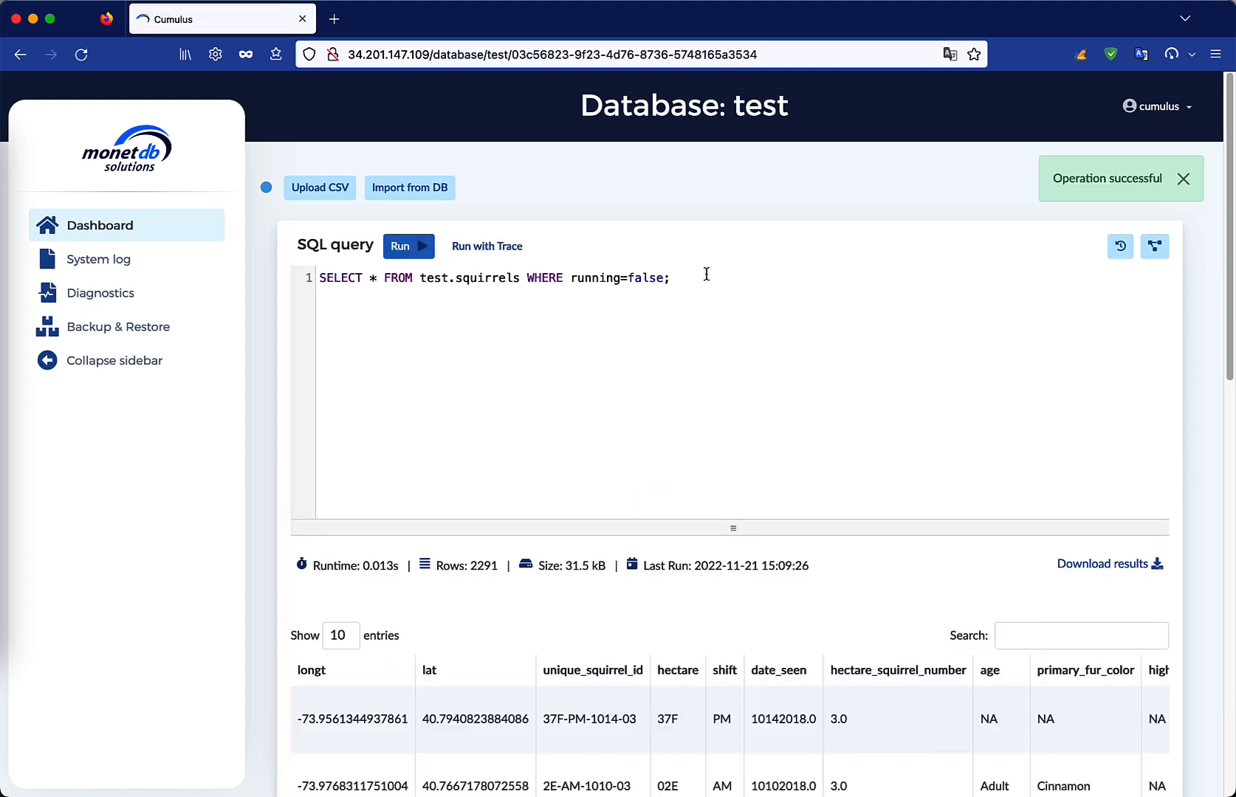
pyautogui.scroll(-3)
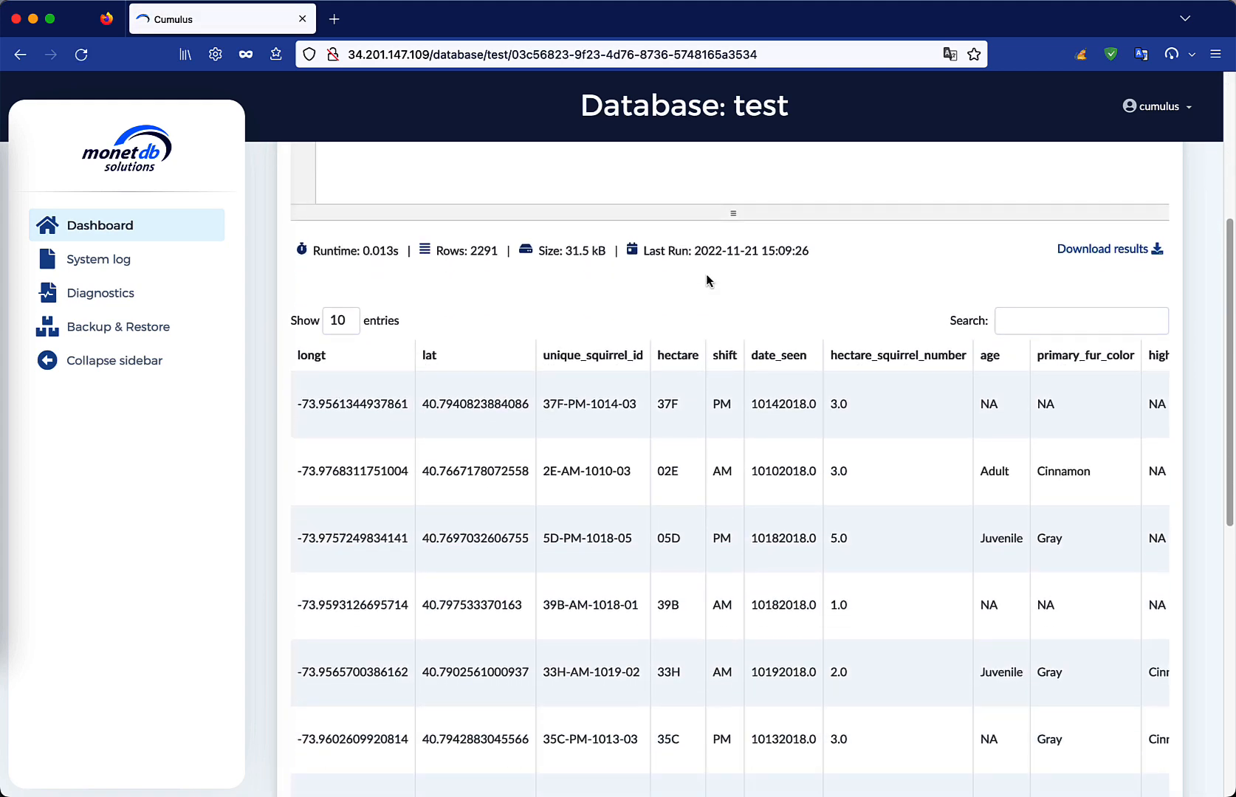
pyautogui.hscroll(3)
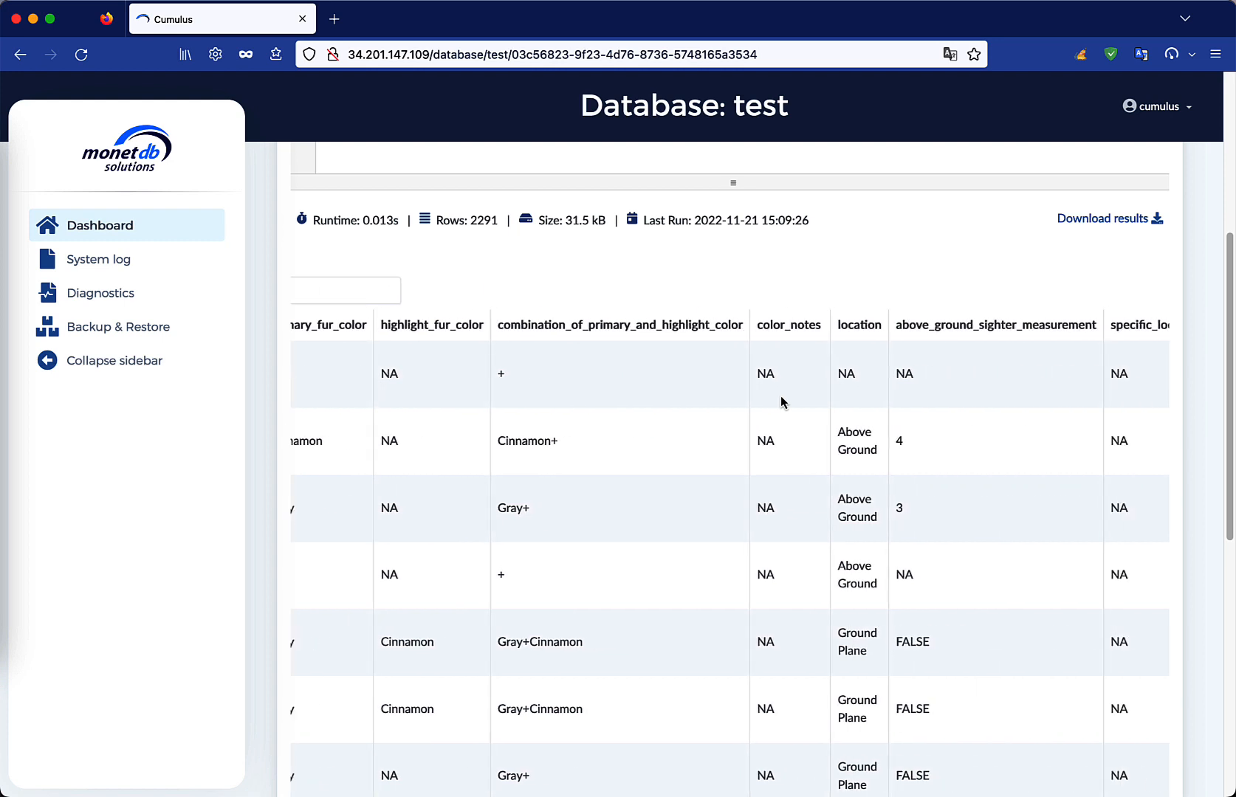
pyautogui.hscroll(3)
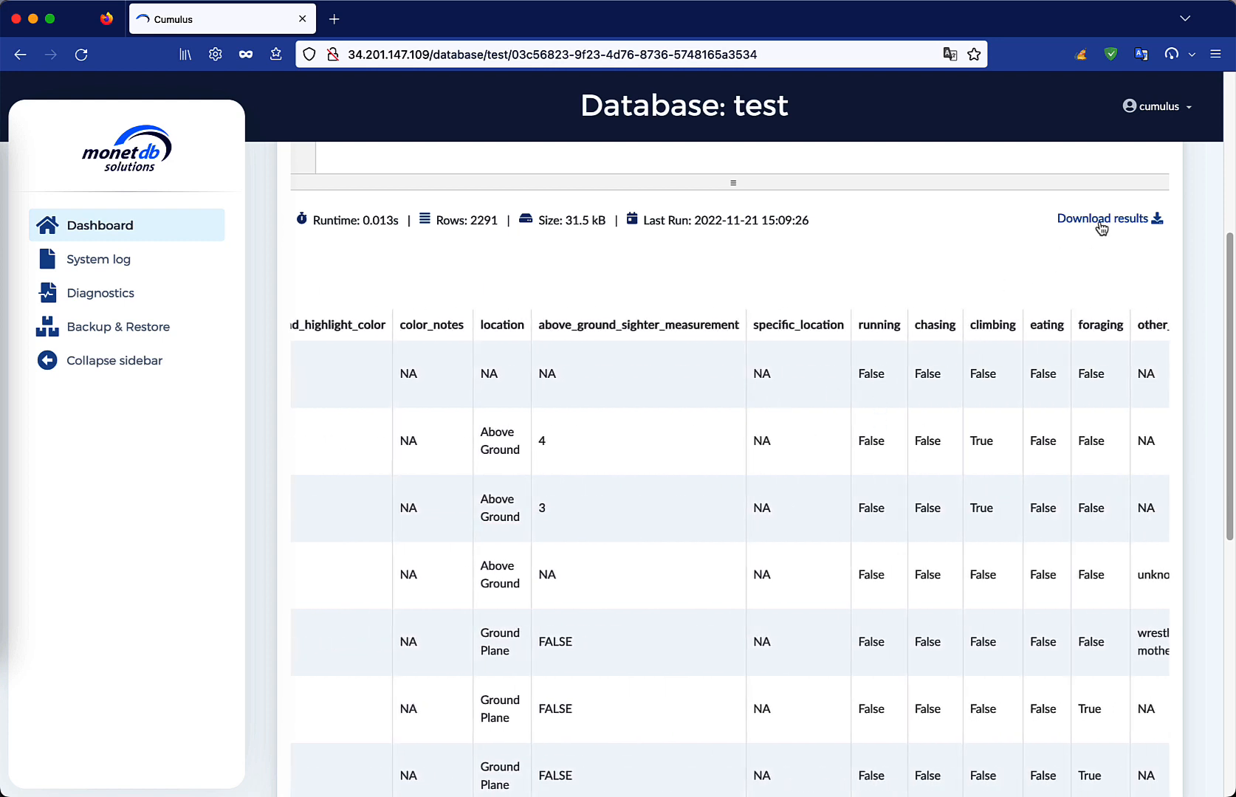
pyautogui.click(1104, 219)
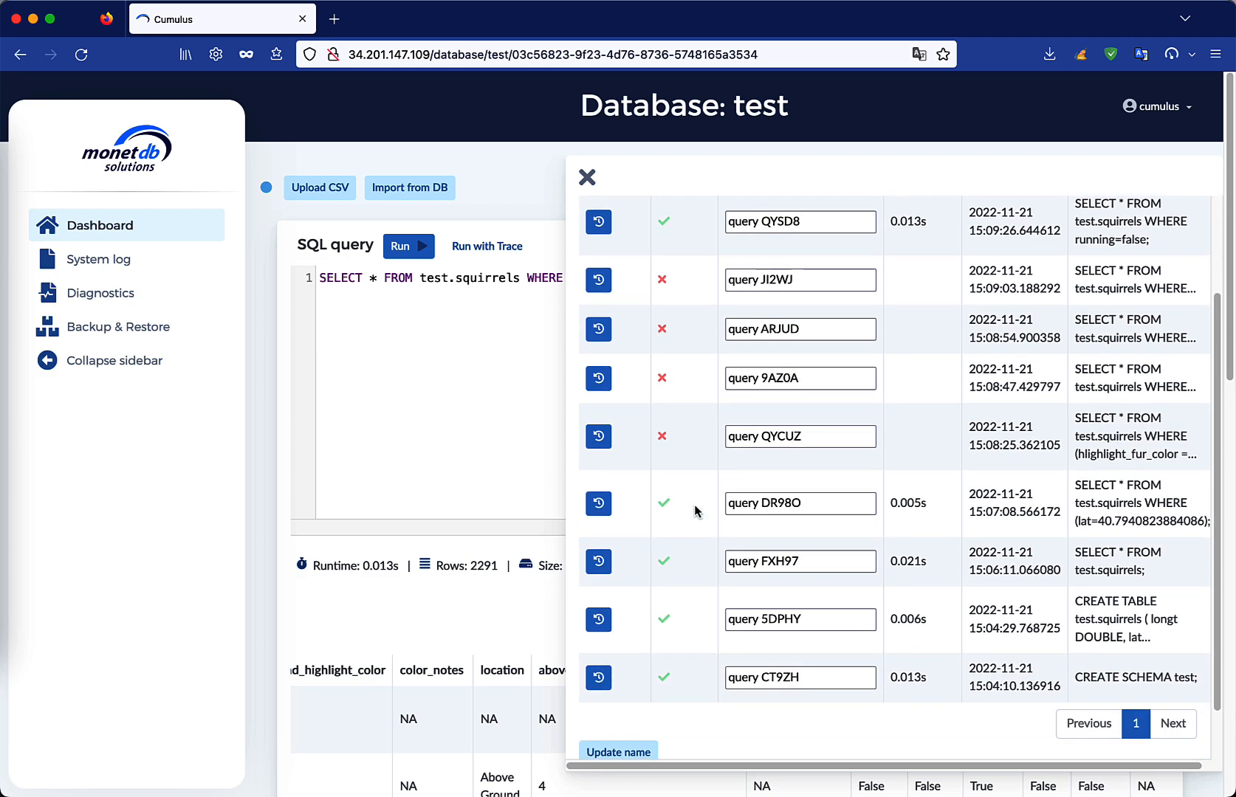
# Restore the lat=40.7940823884086 query from history and dismiss the cached-results notice.
pyautogui.scroll(-3)
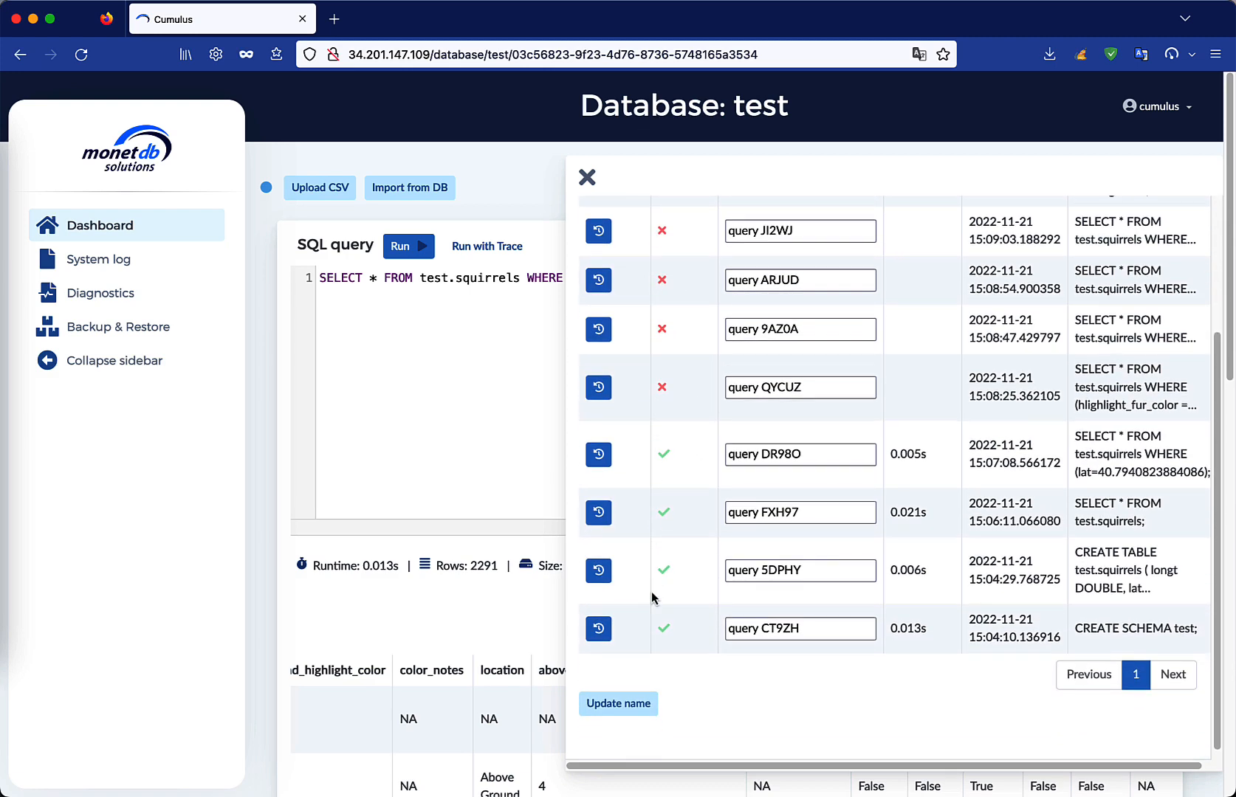
pyautogui.moveTo(598, 455)
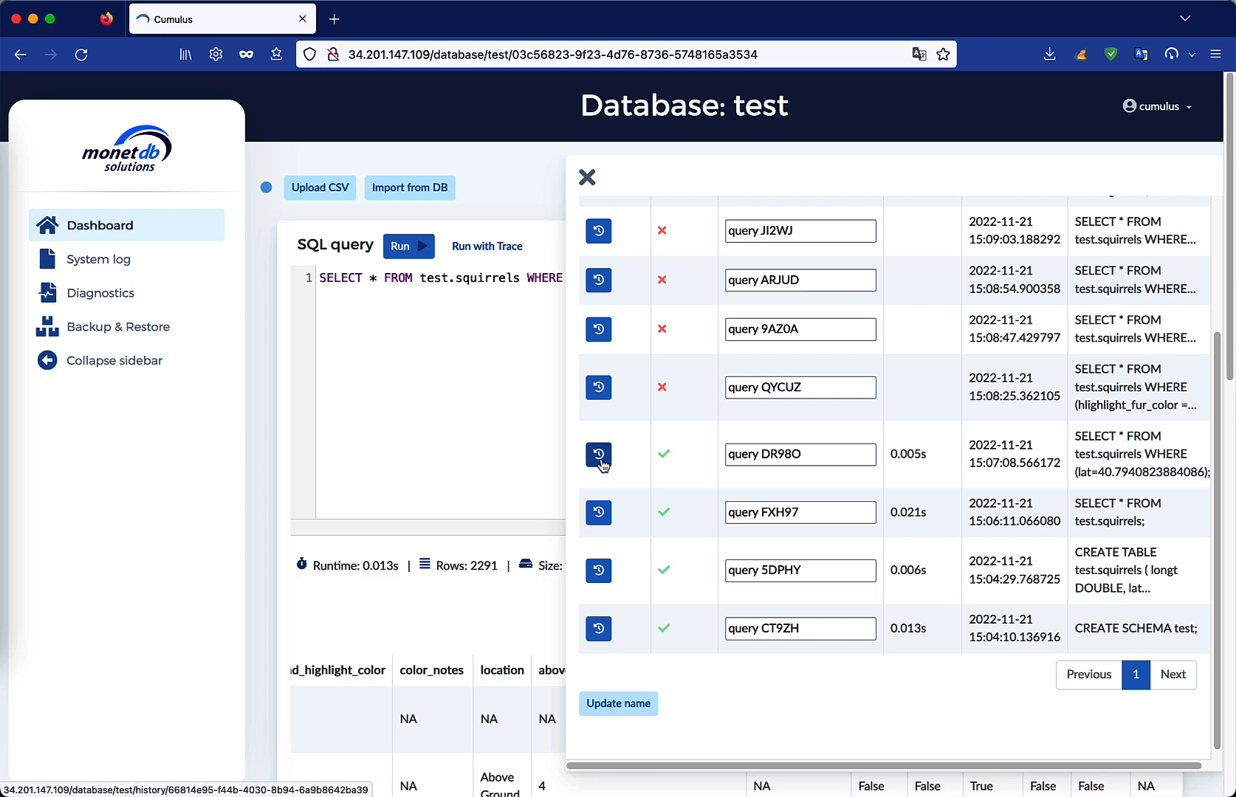
pyautogui.click(598, 454)
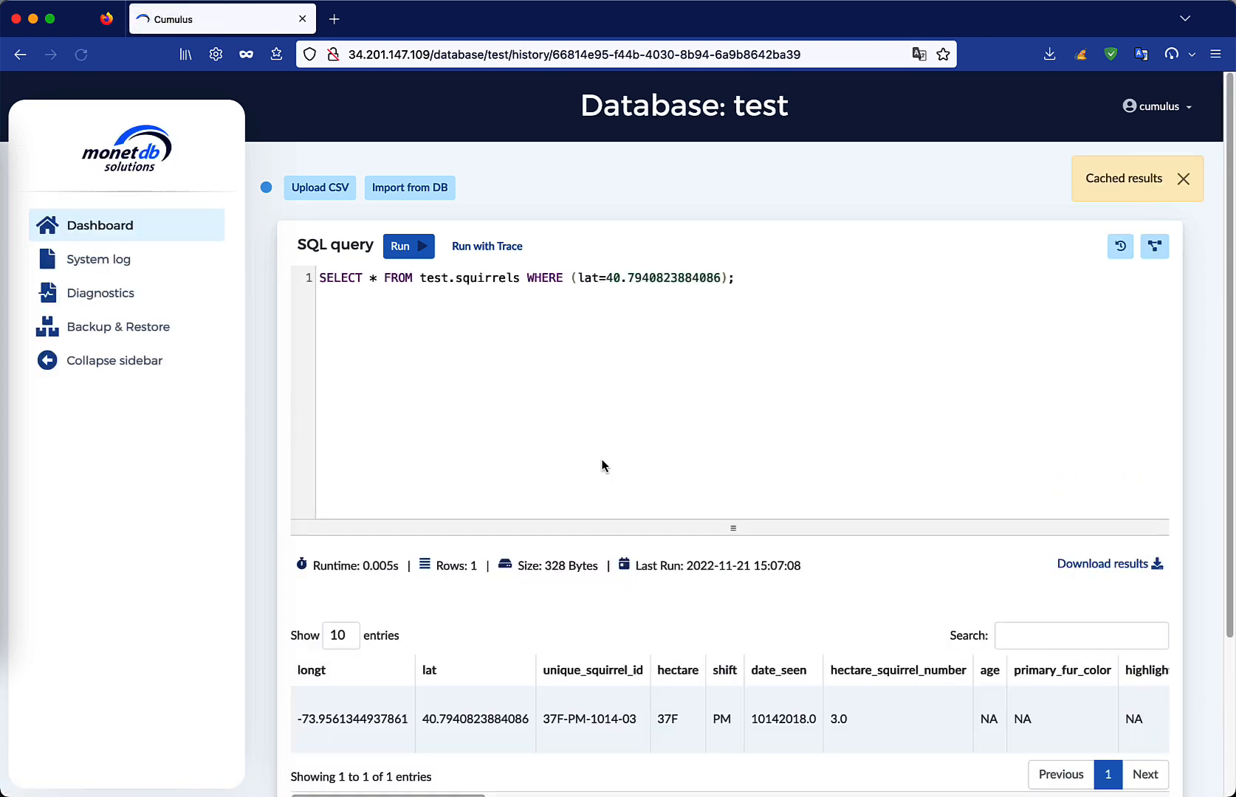
pyautogui.moveTo(1095, 178)
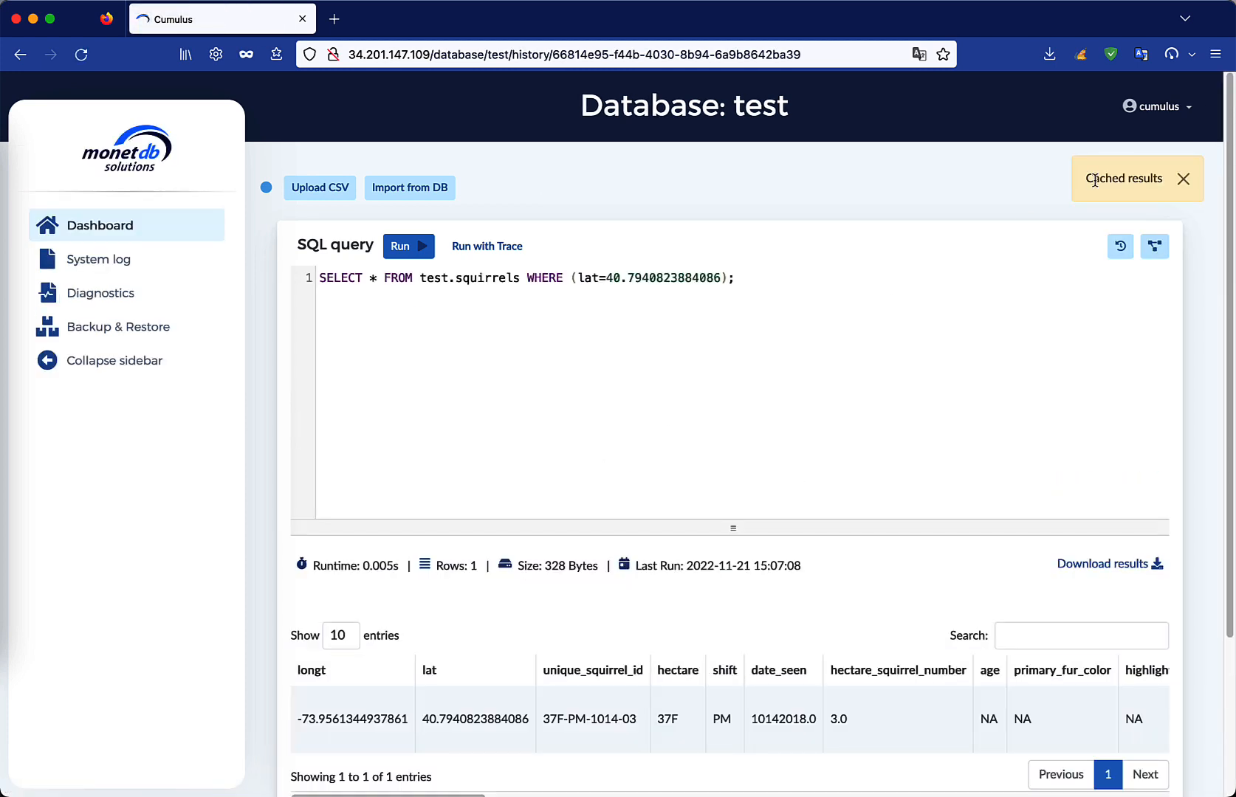
pyautogui.click(1183, 178)
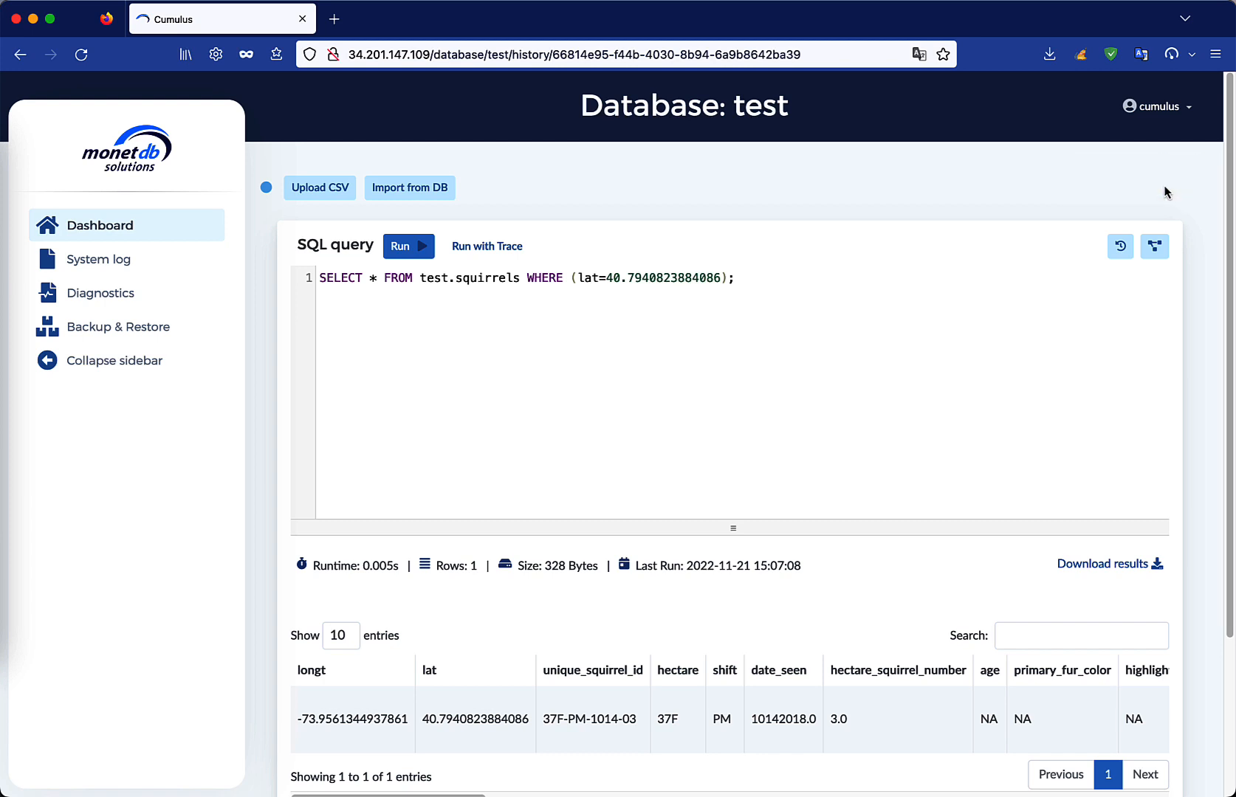
pyautogui.moveTo(794, 245)
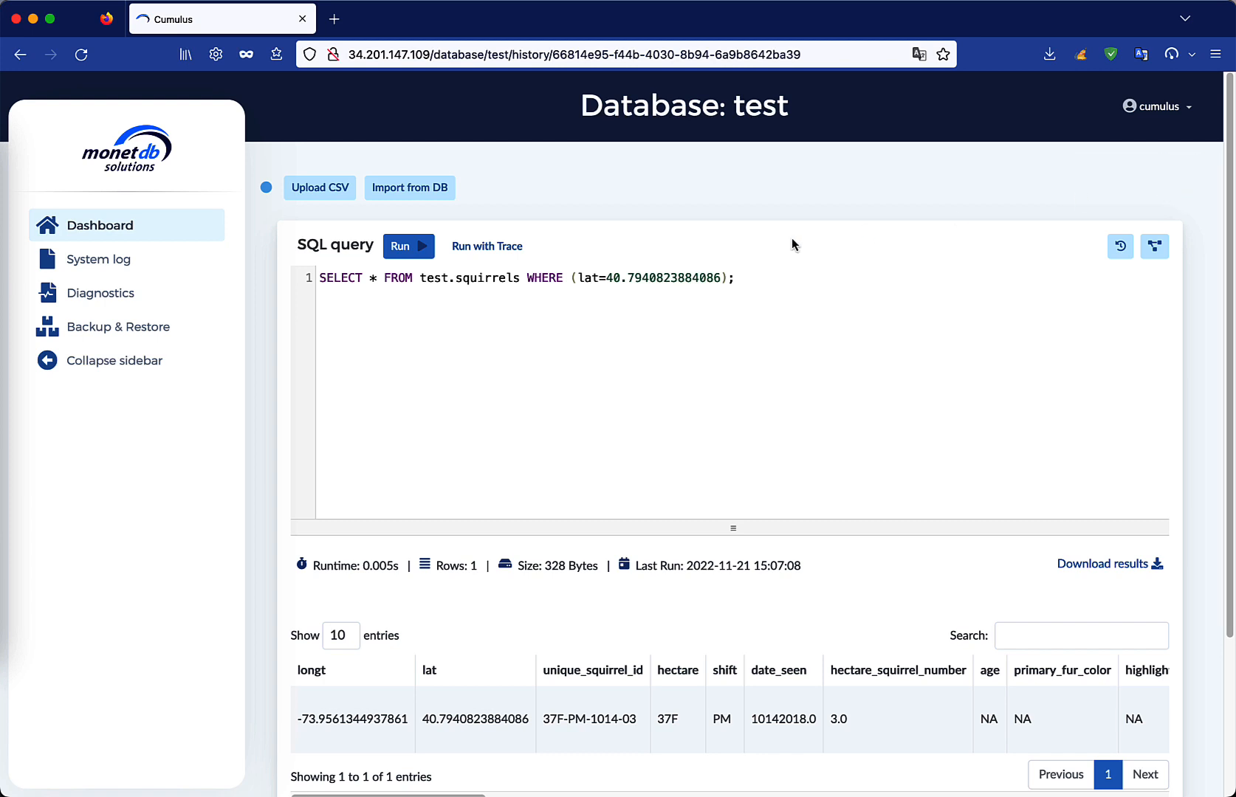